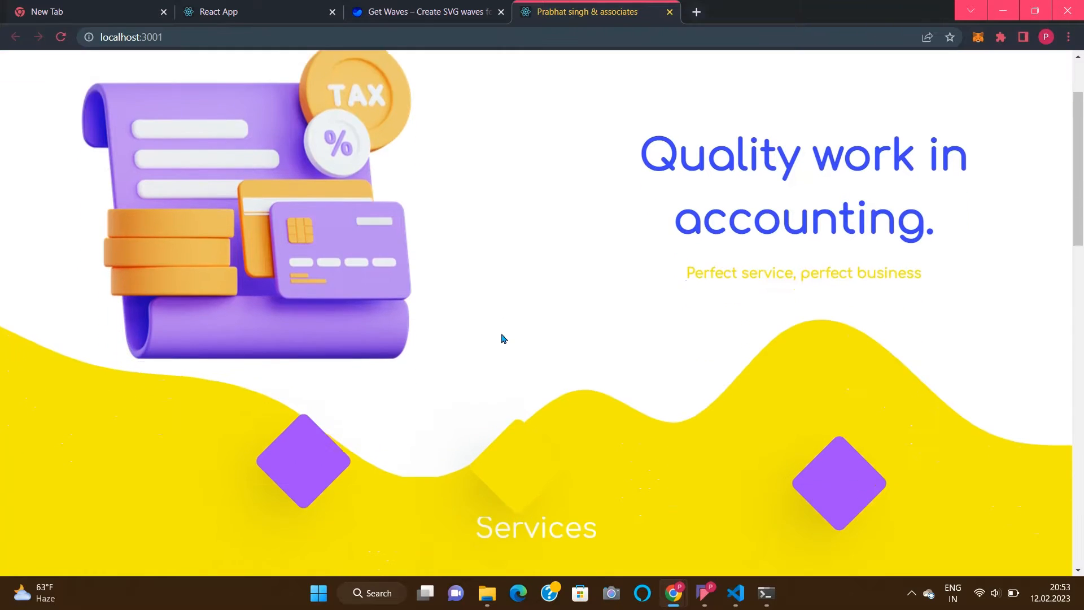
# Open the desktop YT folder in VS Code through its context menu's Open with Code.
pyautogui.scroll(-3)
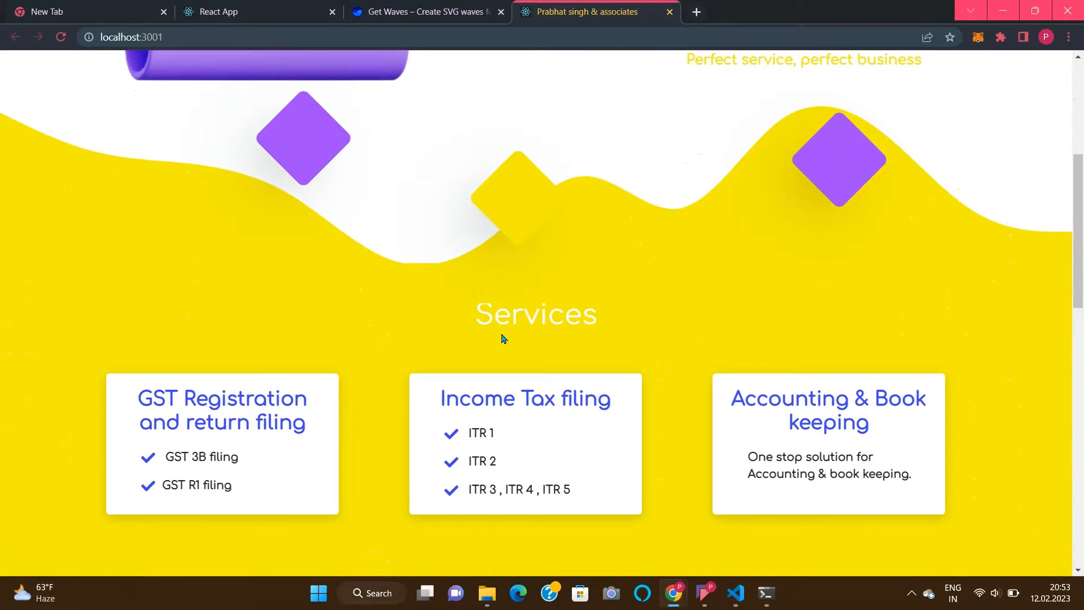
pyautogui.scroll(3)
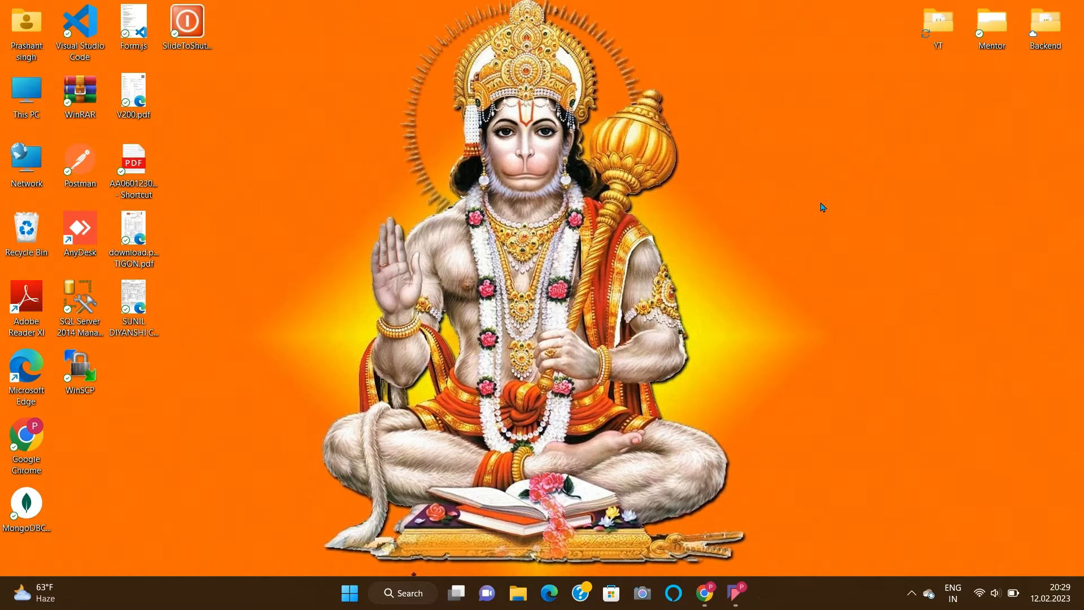
pyautogui.moveTo(1027, 226)
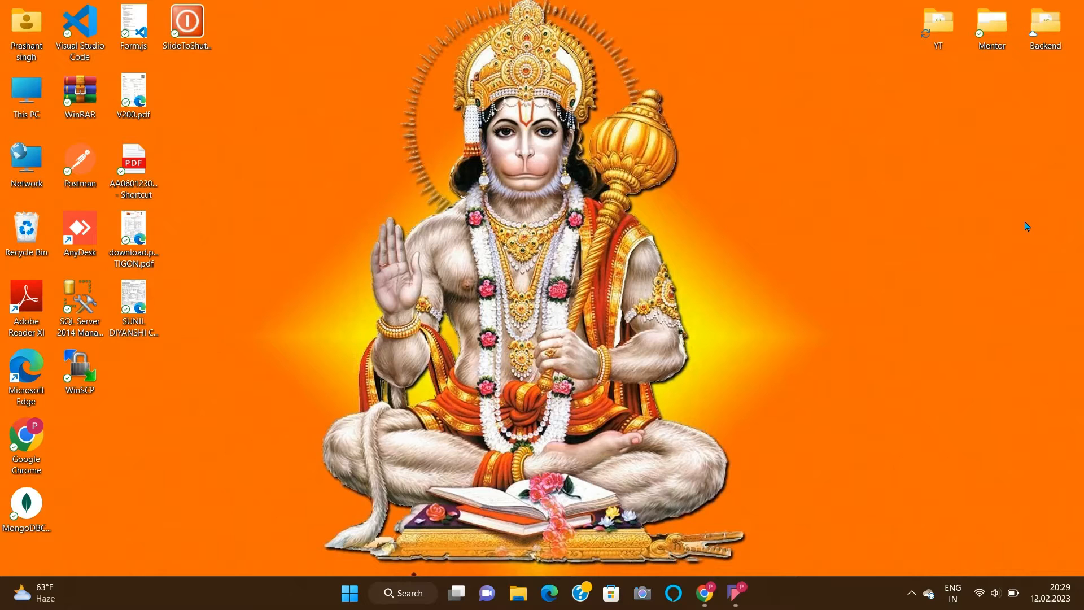
pyautogui.rightClick(937, 21)
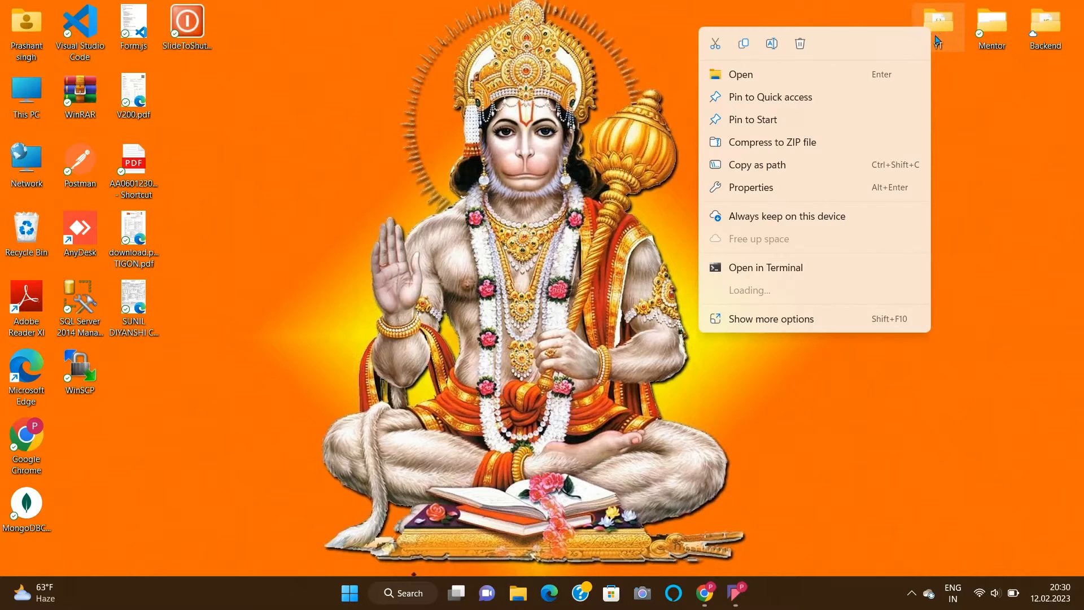
pyautogui.click(770, 318)
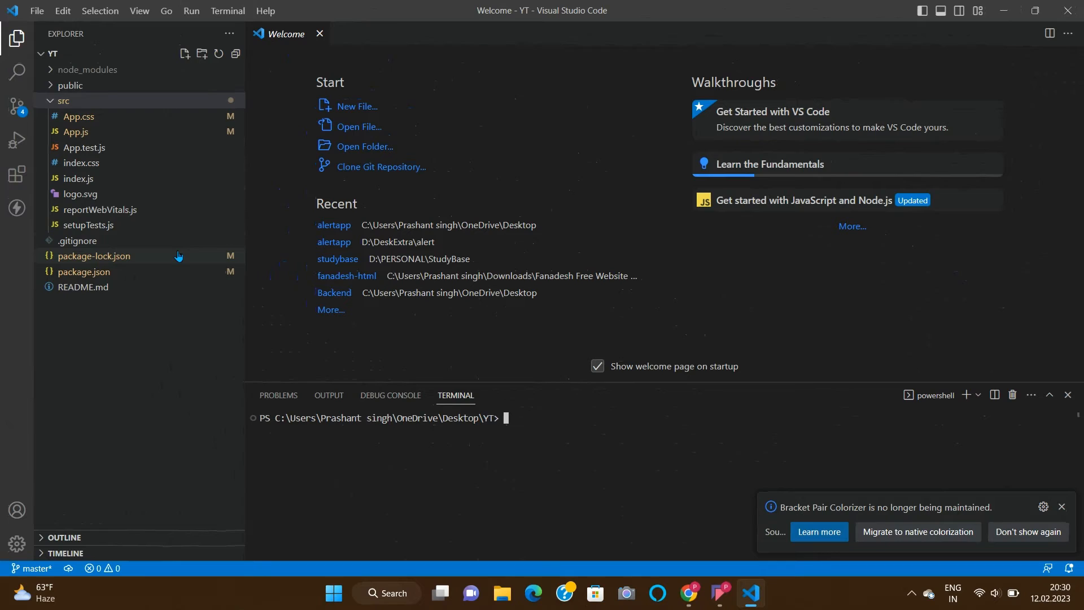
# Run npm start in the terminal to launch the React dev server.
pyautogui.write('npm')
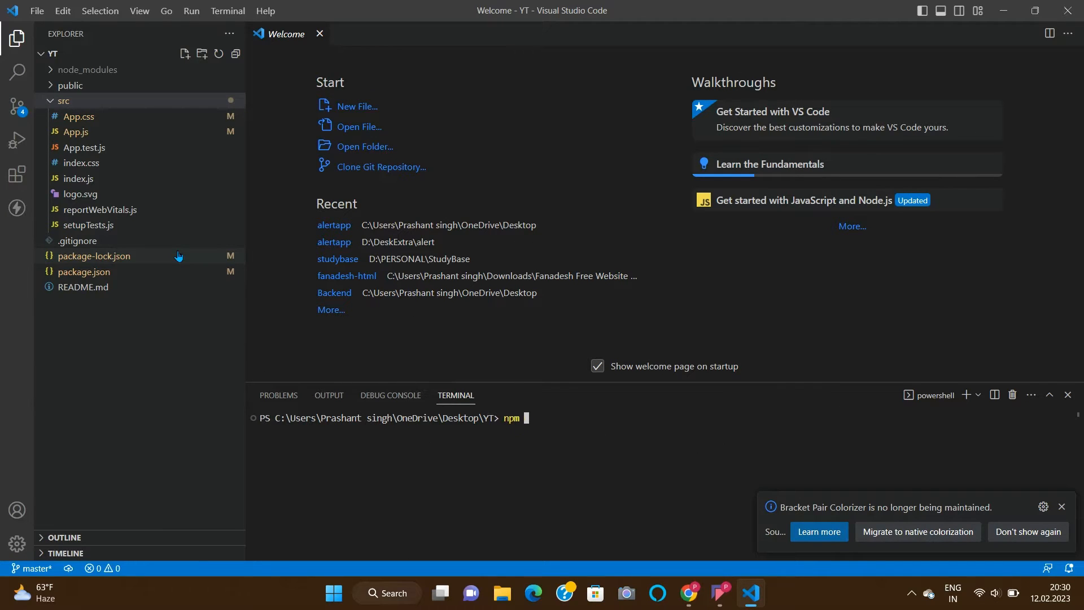
pyautogui.write('start')
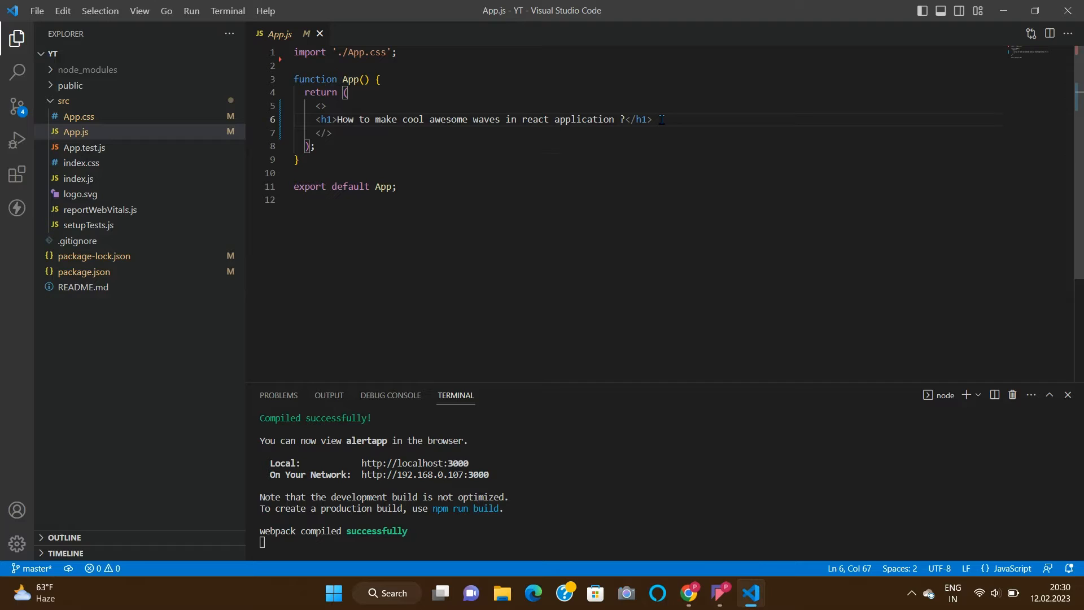
# Add a div with className 'main-div' on a new line below the h1 heading.
pyautogui.press('Enter')
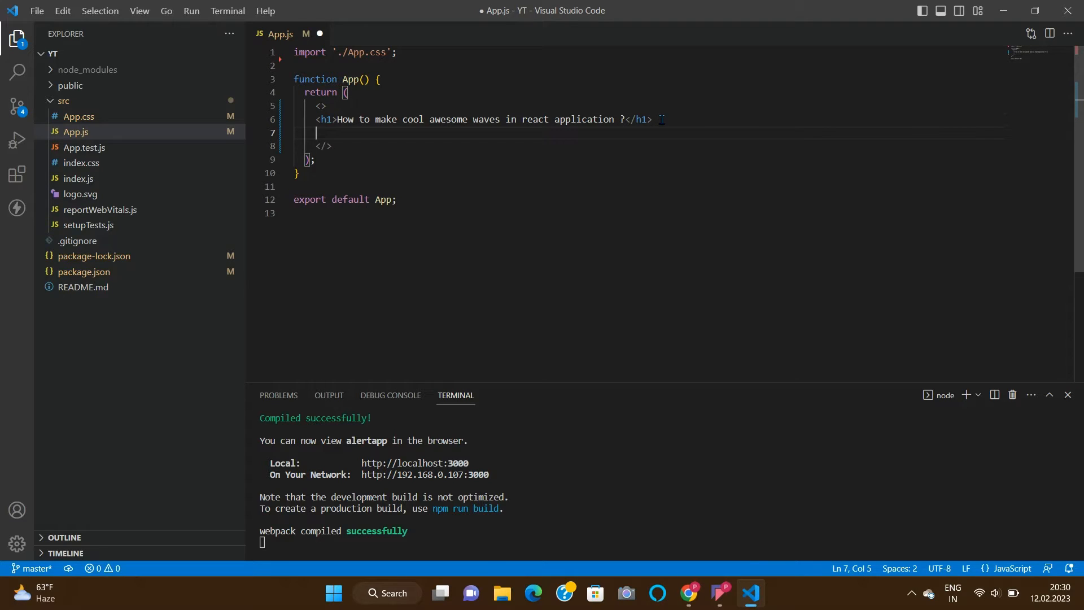
pyautogui.write('<div>')
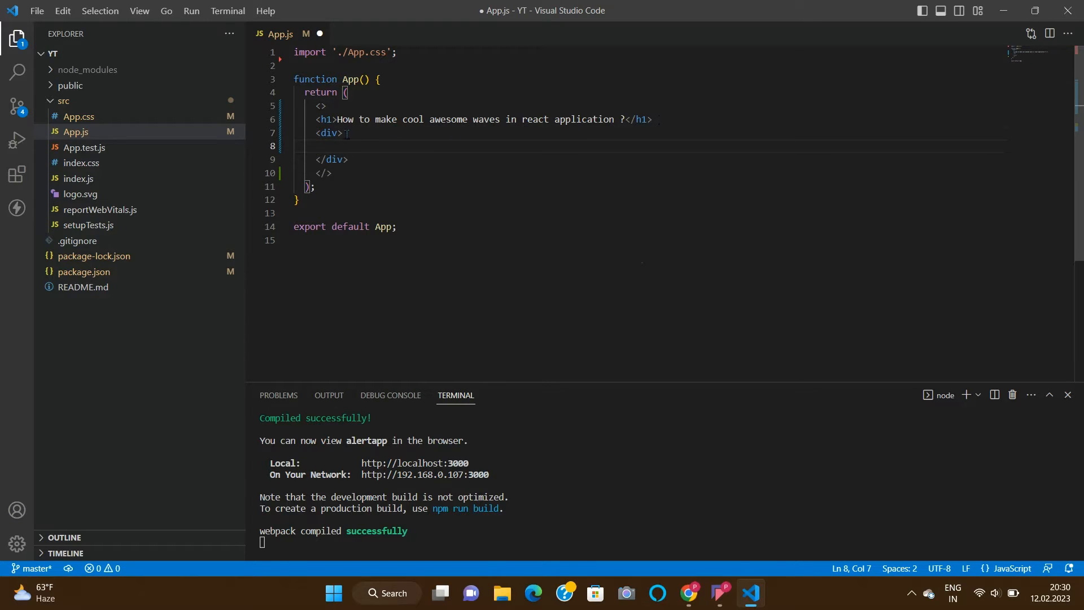
pyautogui.write('cla')
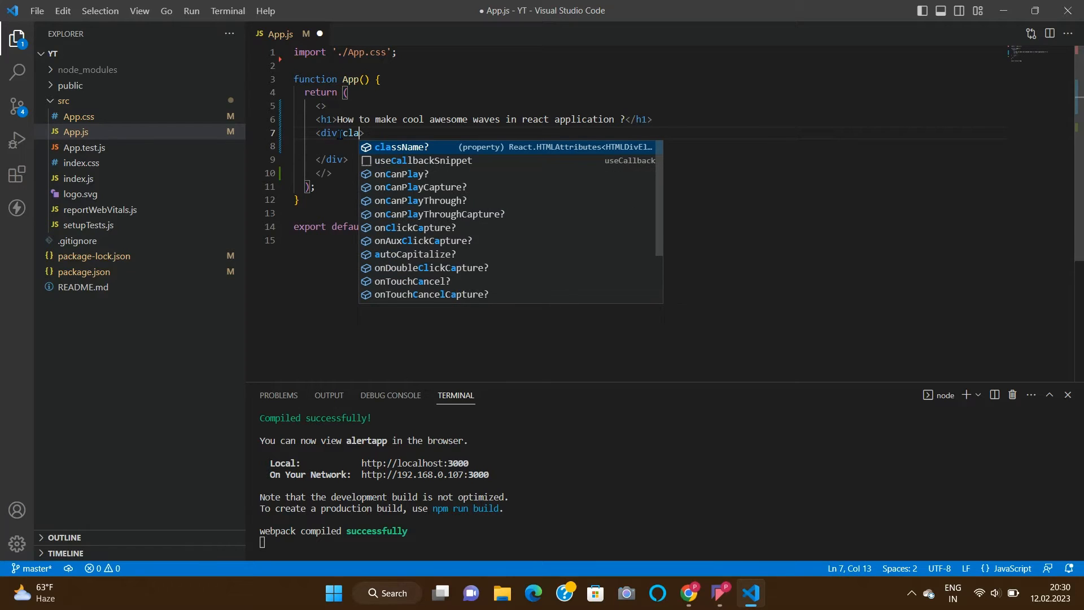
pyautogui.click(401, 147)
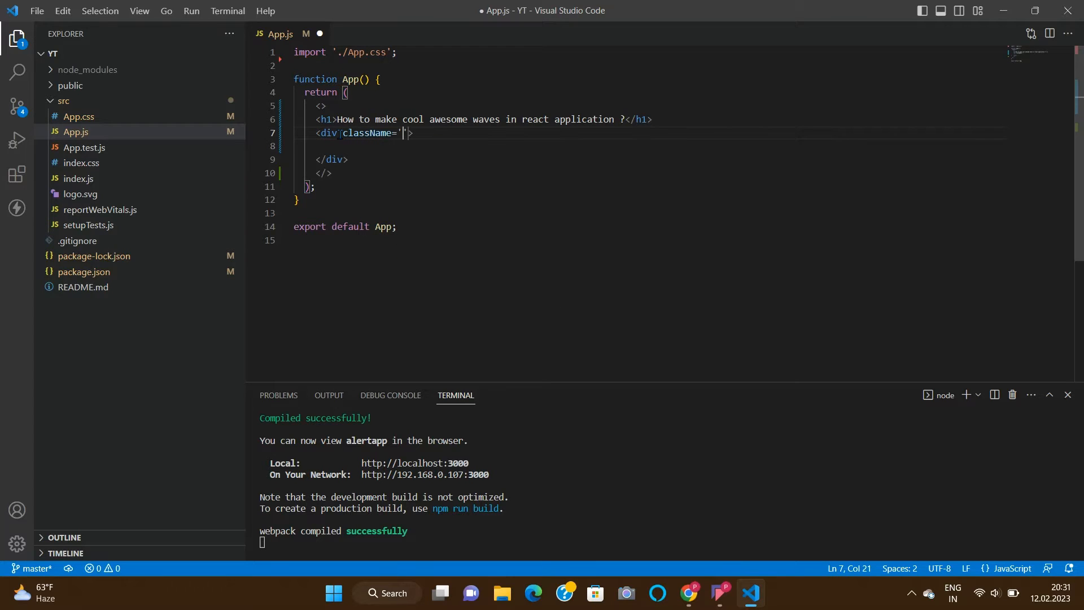
pyautogui.write('main')
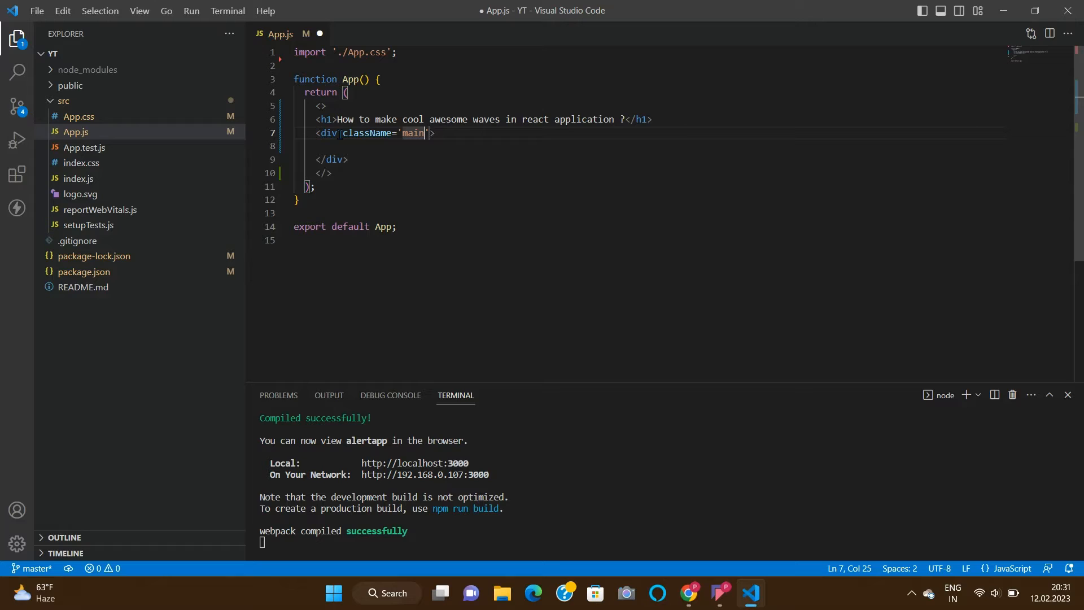
pyautogui.write('-div')
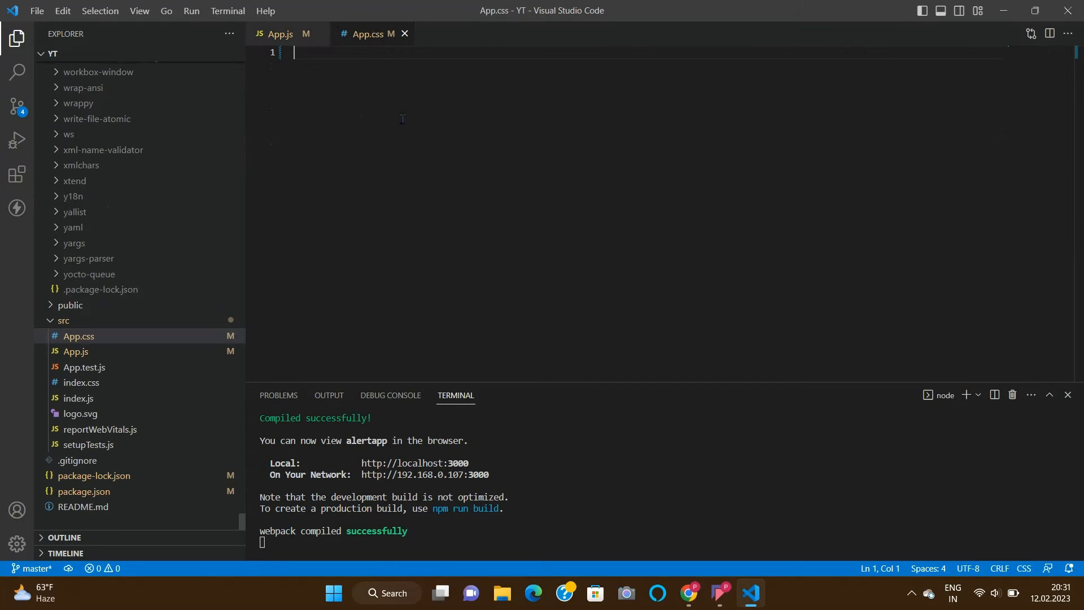
pyautogui.moveTo(407, 138)
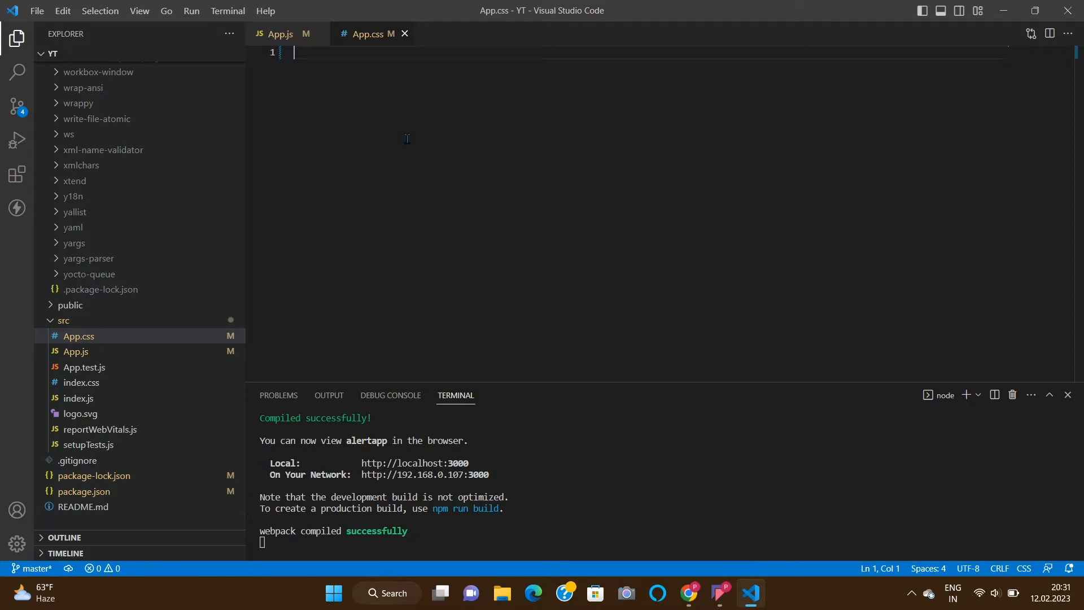
pyautogui.moveTo(314, 60)
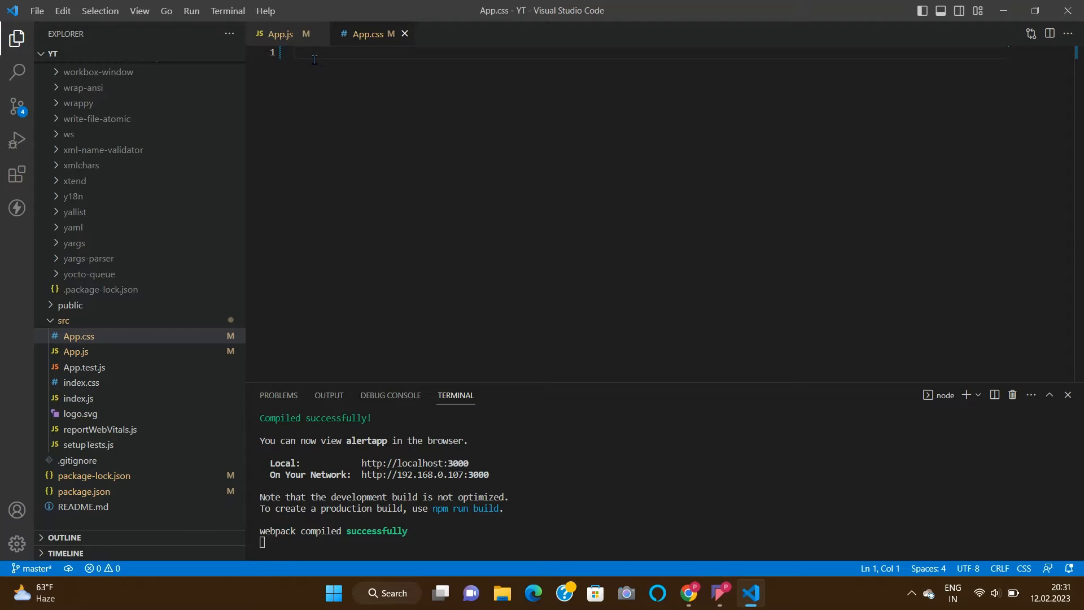
pyautogui.moveTo(395, 123)
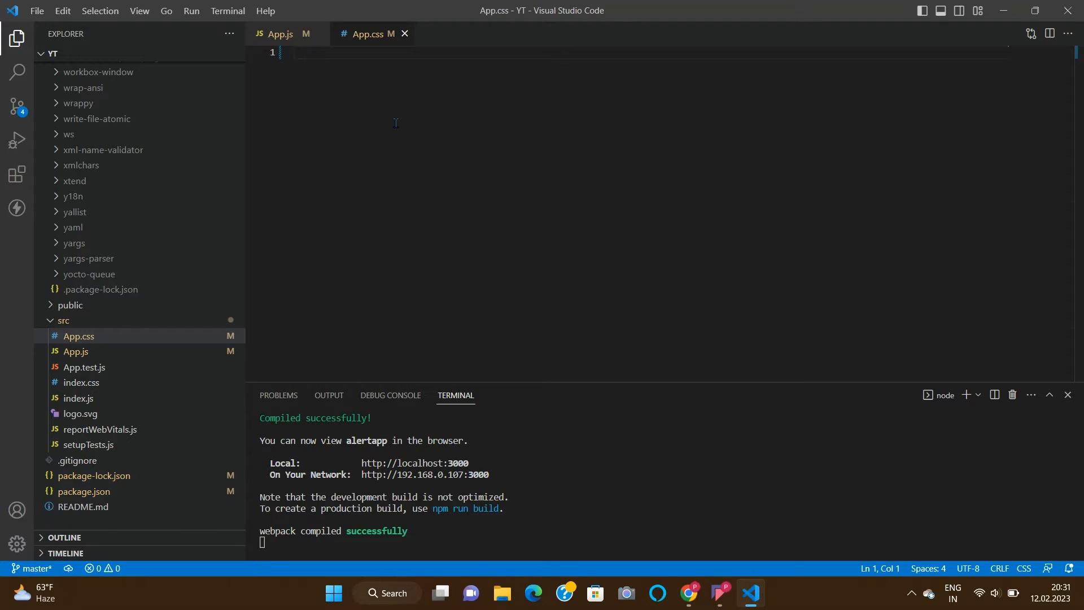
# Write a .main-div rule with height 400px and aquamarine background-color, and save App.css.
pyautogui.write('.')
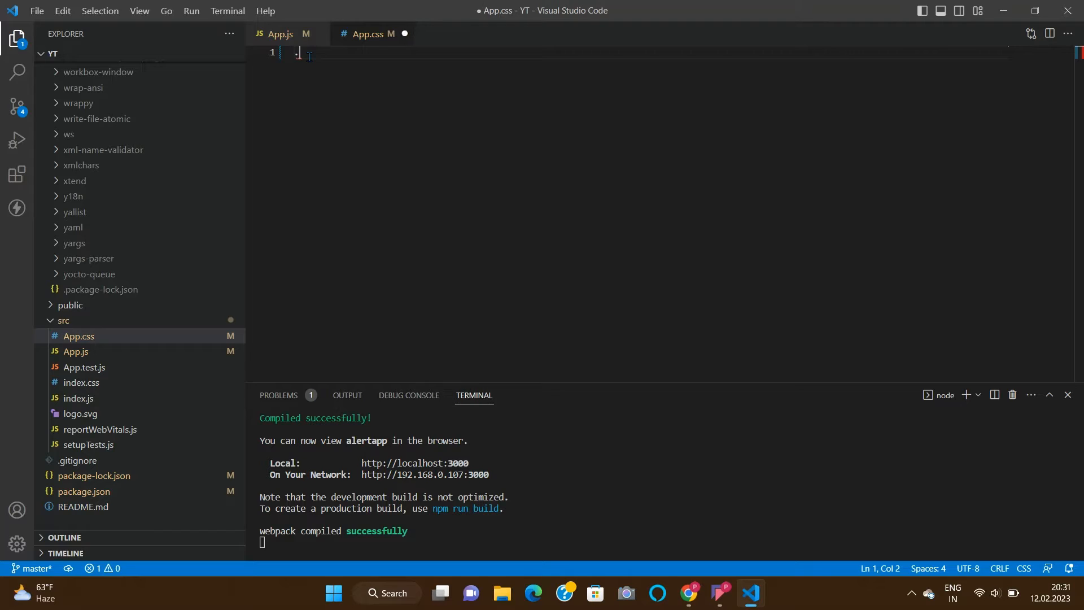
pyautogui.write('main-div{')
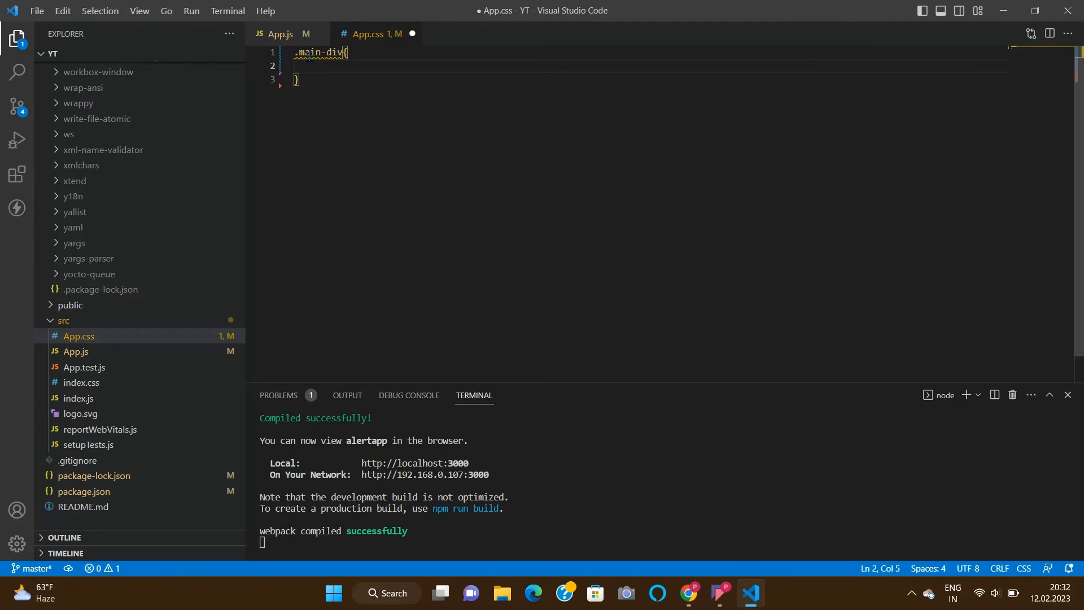
pyautogui.write('height: 400px;')
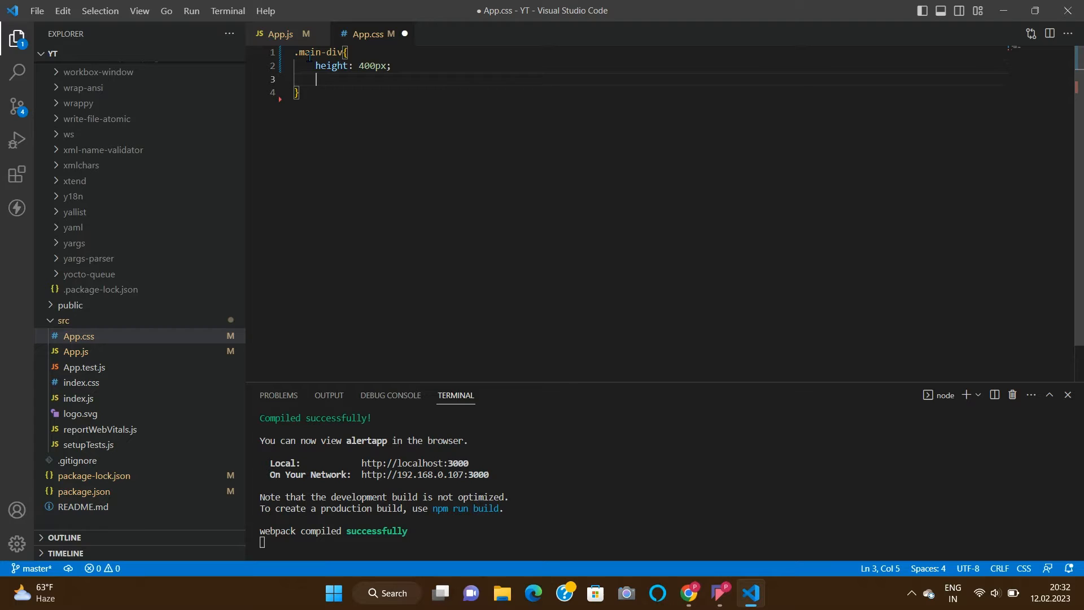
pyautogui.write('background-color: aquamarine;')
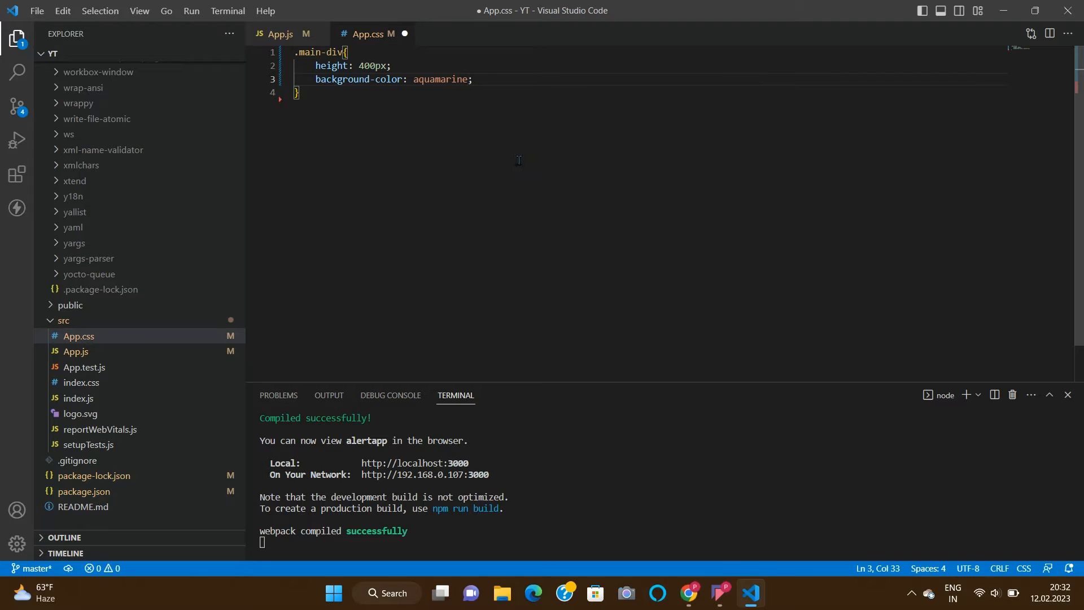
pyautogui.press('ctrl+s')
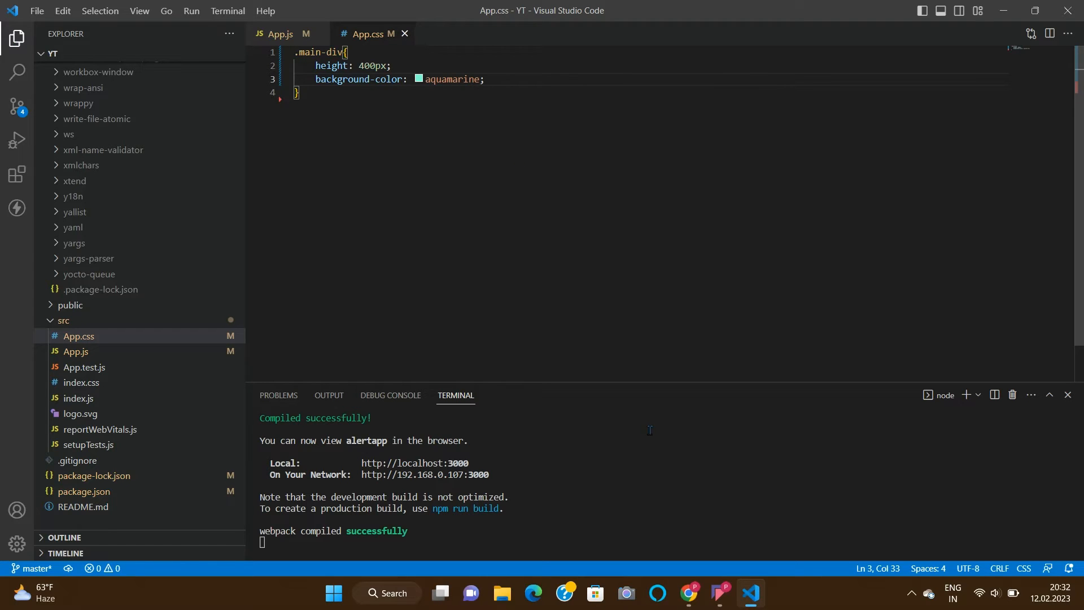
pyautogui.moveTo(689, 593)
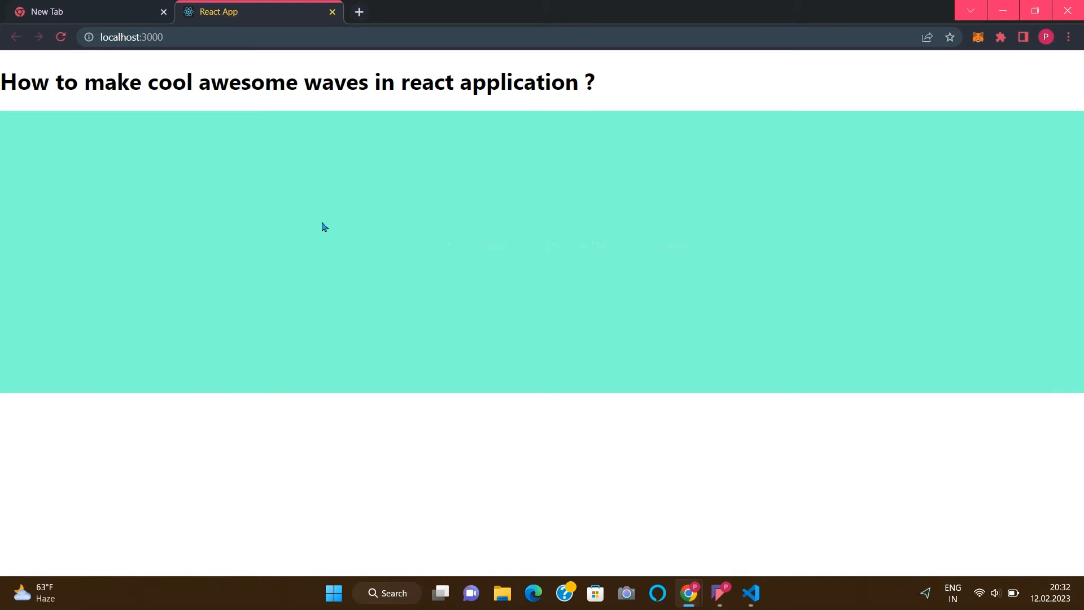
# Reload localhost:3000 to show the aquamarine block under the heading.
pyautogui.click(61, 37)
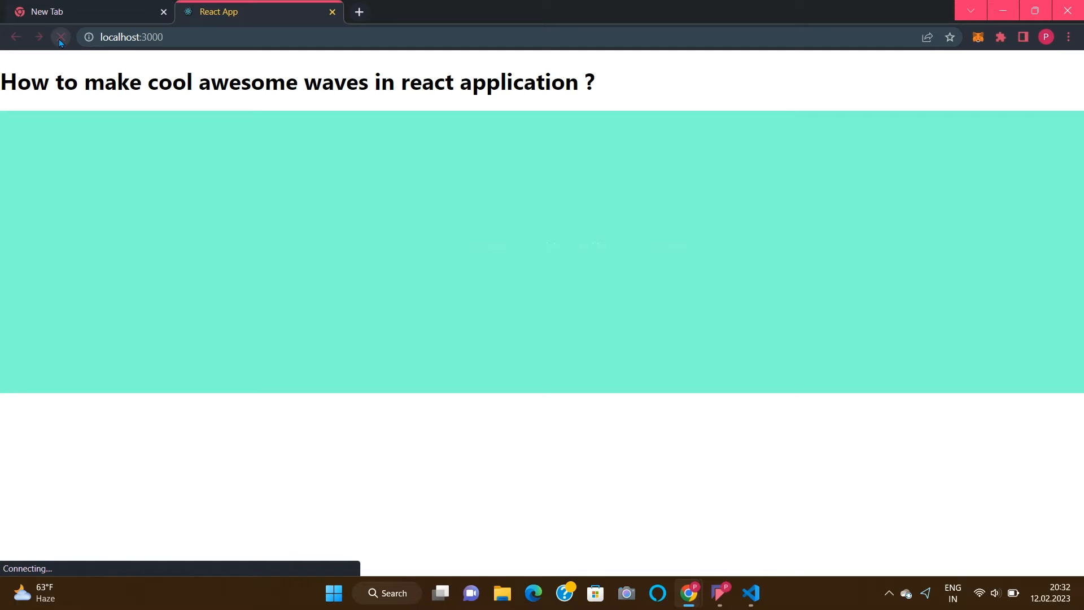
pyautogui.click(60, 37)
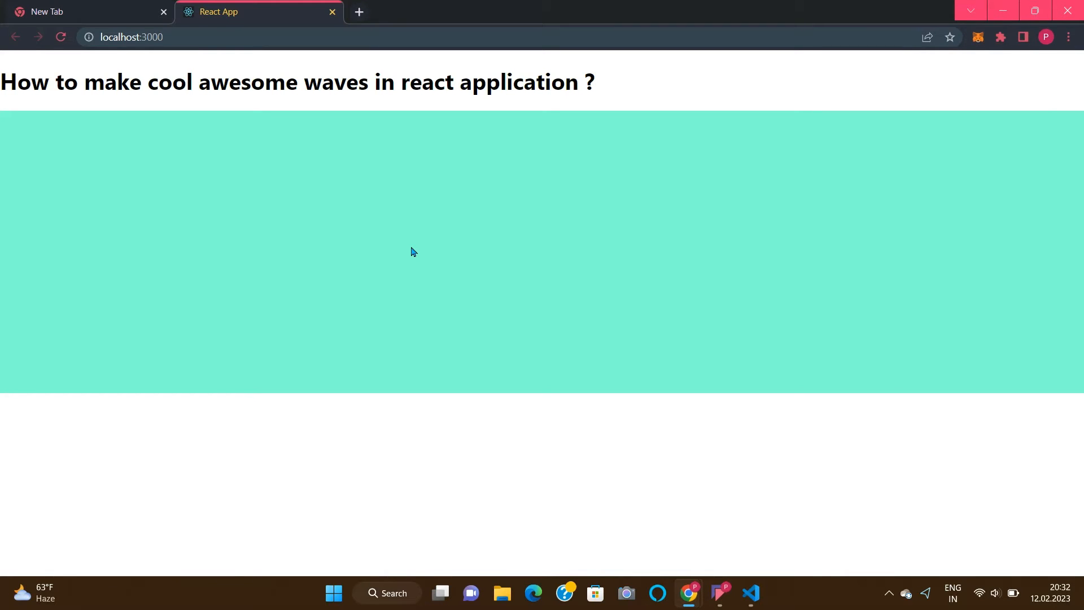
pyautogui.moveTo(653, 285)
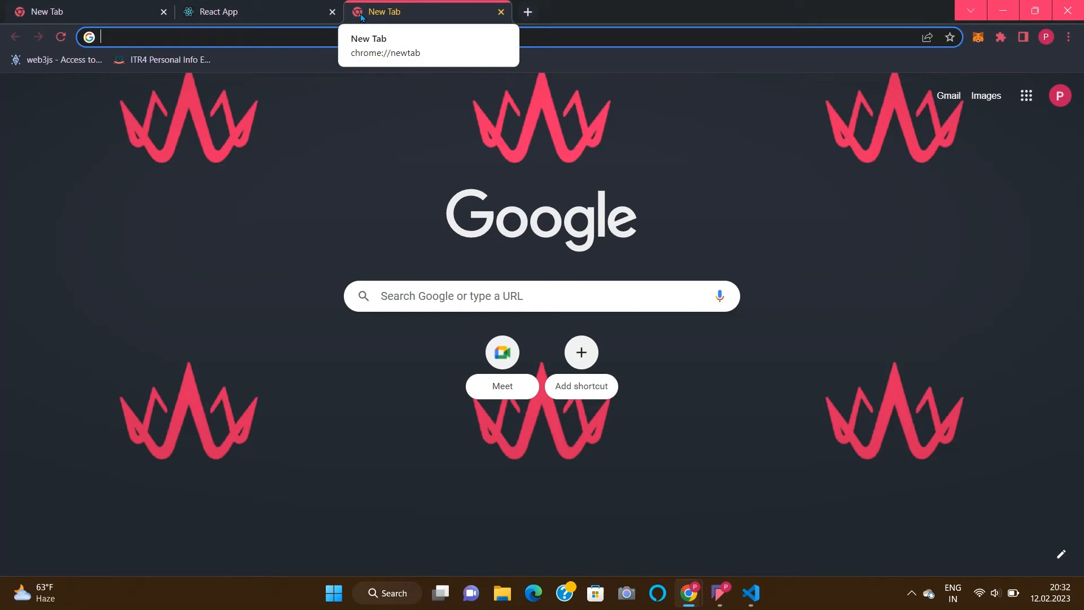
# Search Google for 'getwaves' and open the getwaves.io result.
pyautogui.write('get')
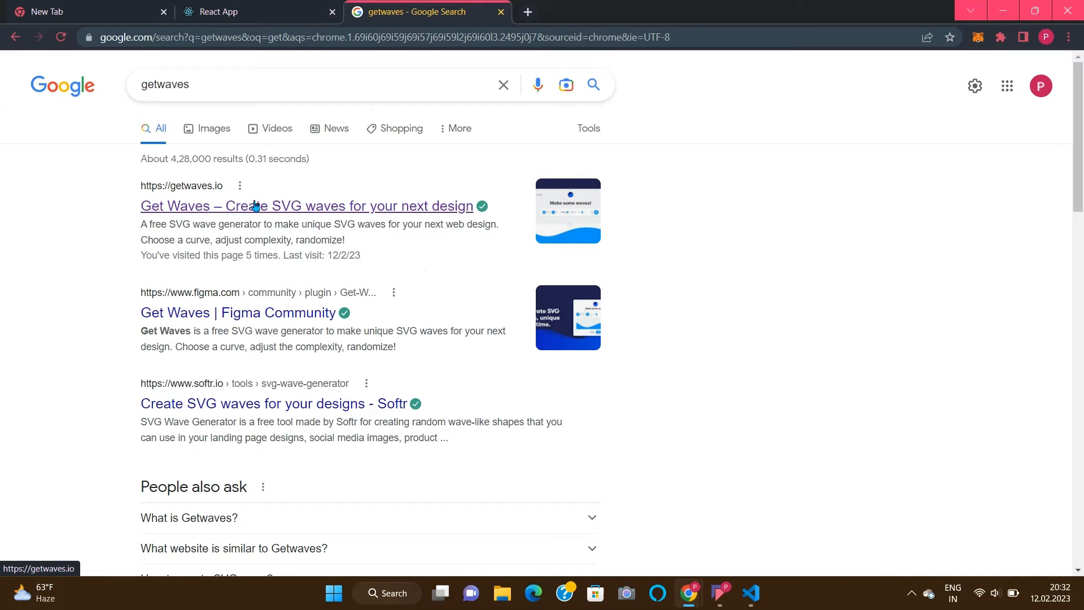
pyautogui.click(306, 206)
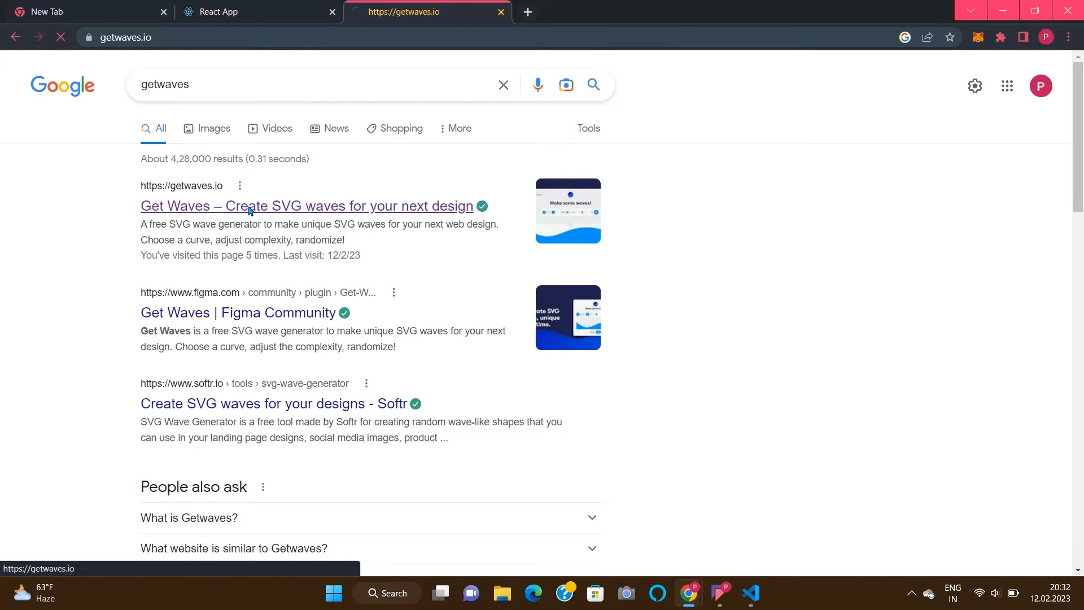
pyautogui.click(307, 207)
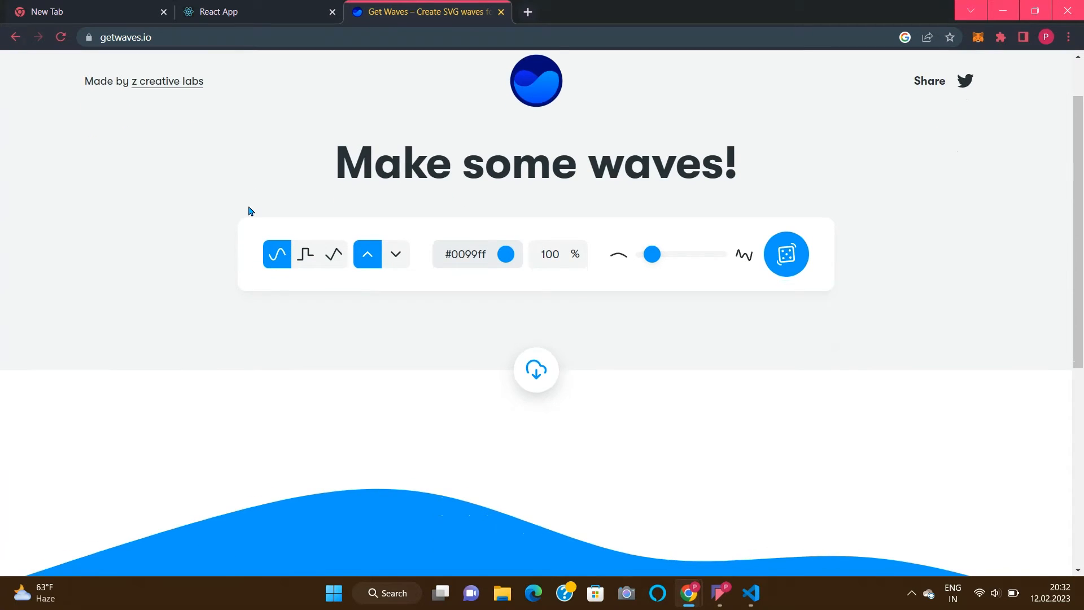
# Scroll to the wave style buttons and try the styles, ending on the peaked wave.
pyautogui.scroll(-3)
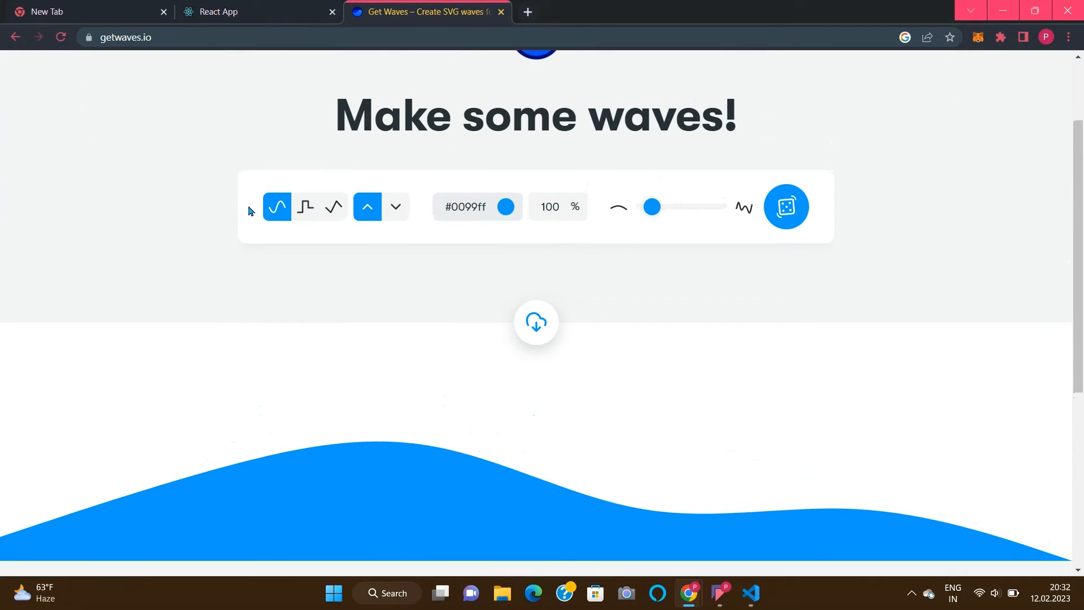
pyautogui.scroll(-3)
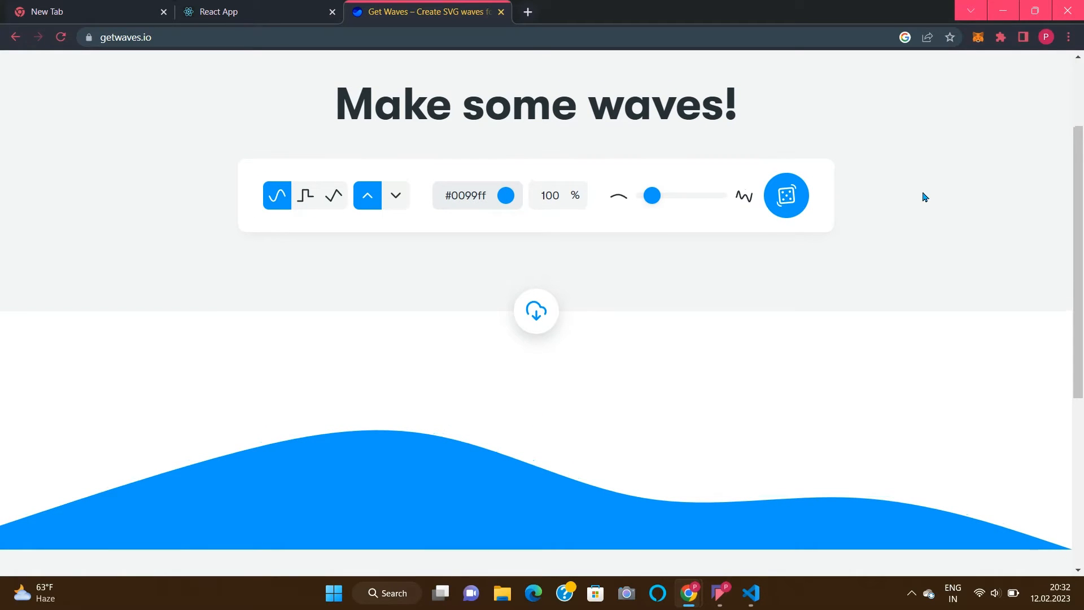
pyautogui.scroll(-3)
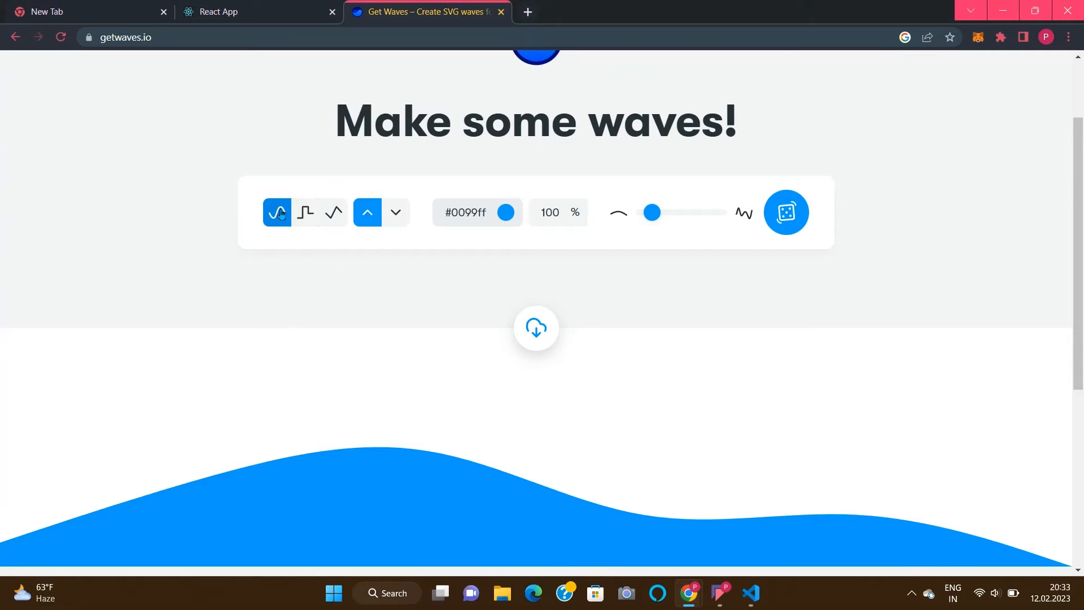
pyautogui.click(334, 212)
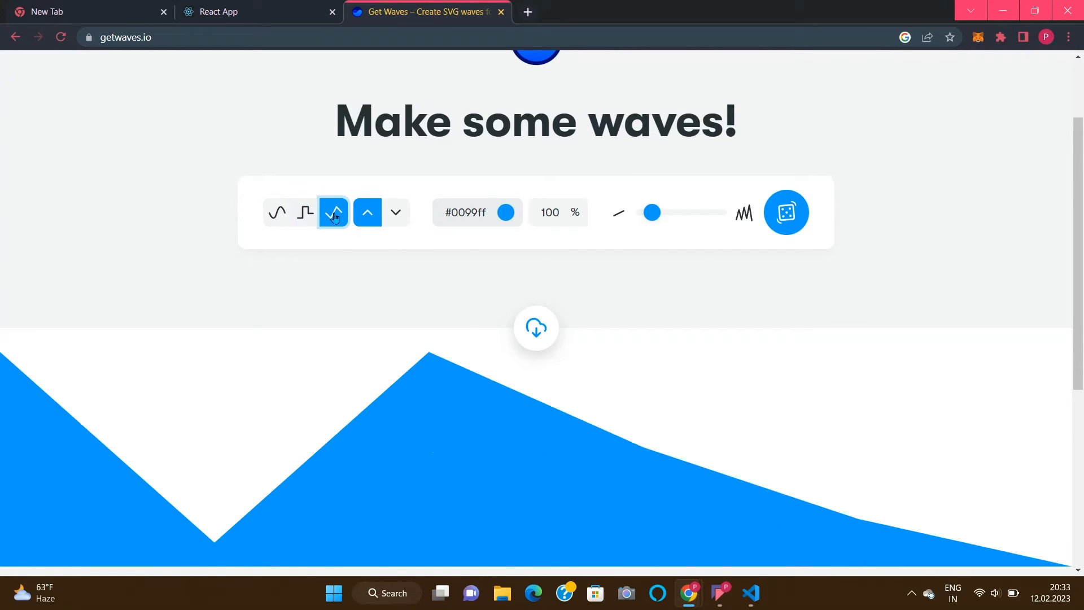
pyautogui.click(277, 213)
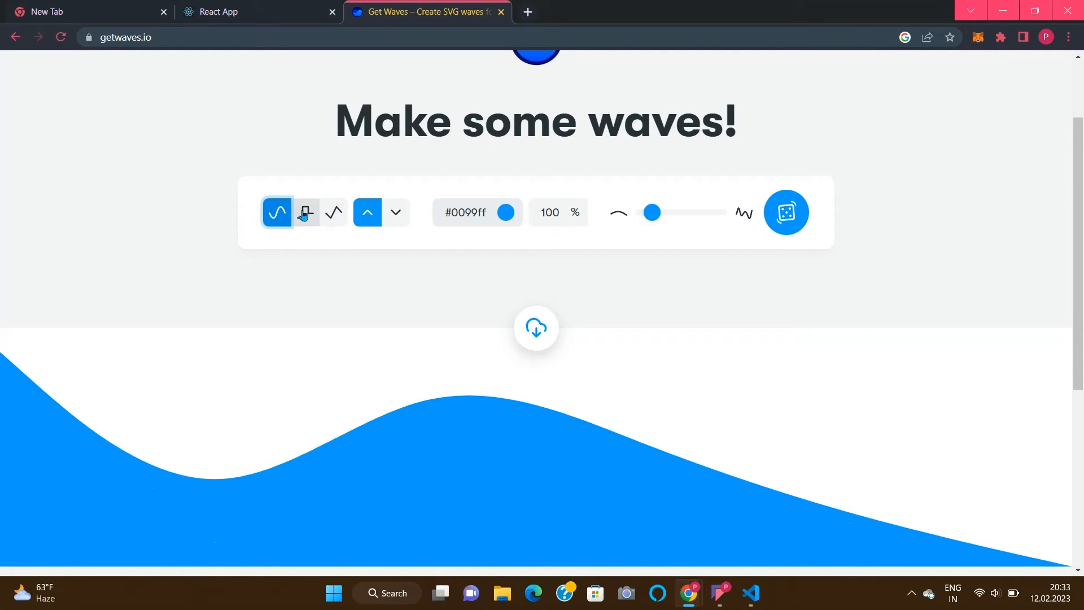
pyautogui.click(333, 213)
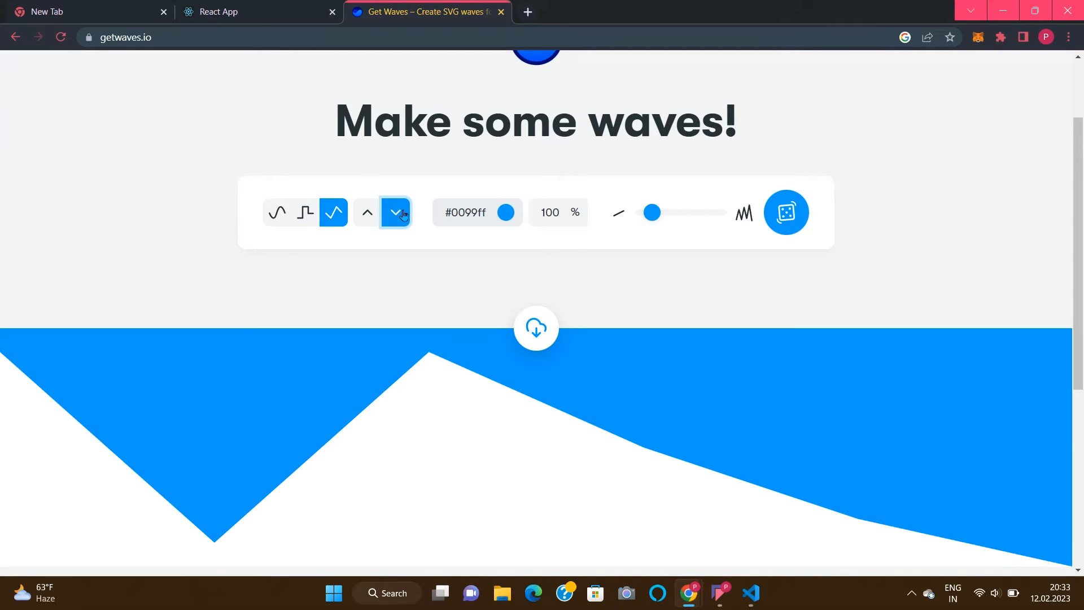
# Change the wave colour to pink and set its opacity to 100.
pyautogui.click(475, 212)
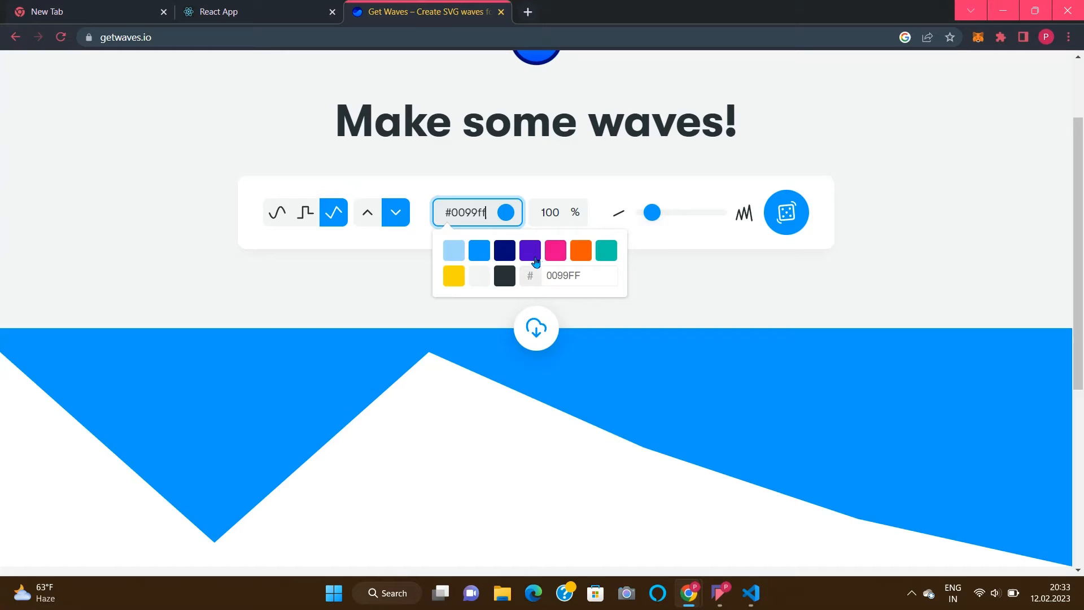
pyautogui.click(555, 250)
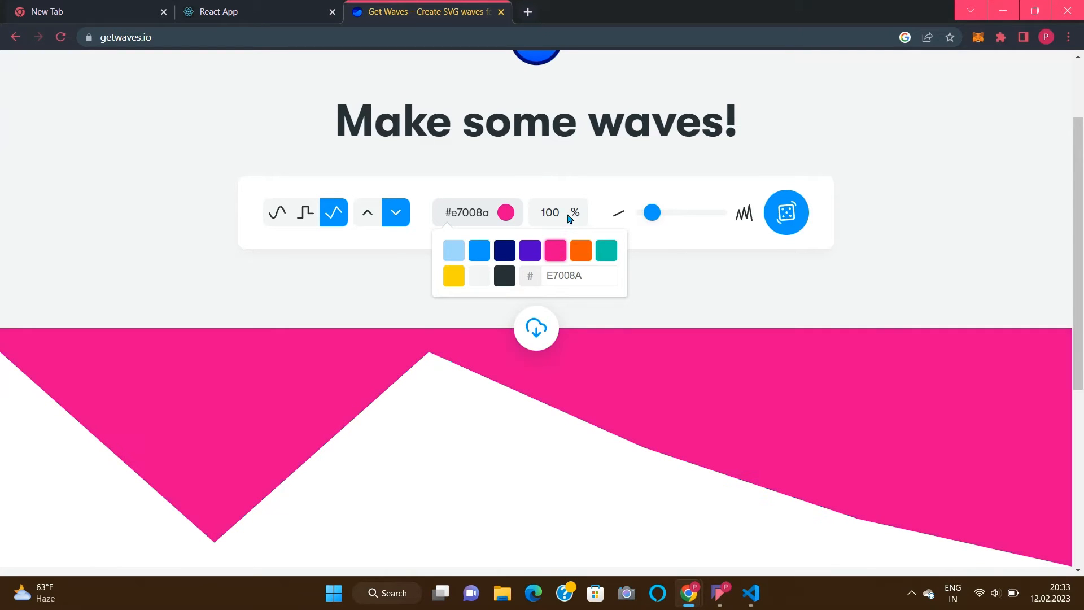
pyautogui.click(551, 213)
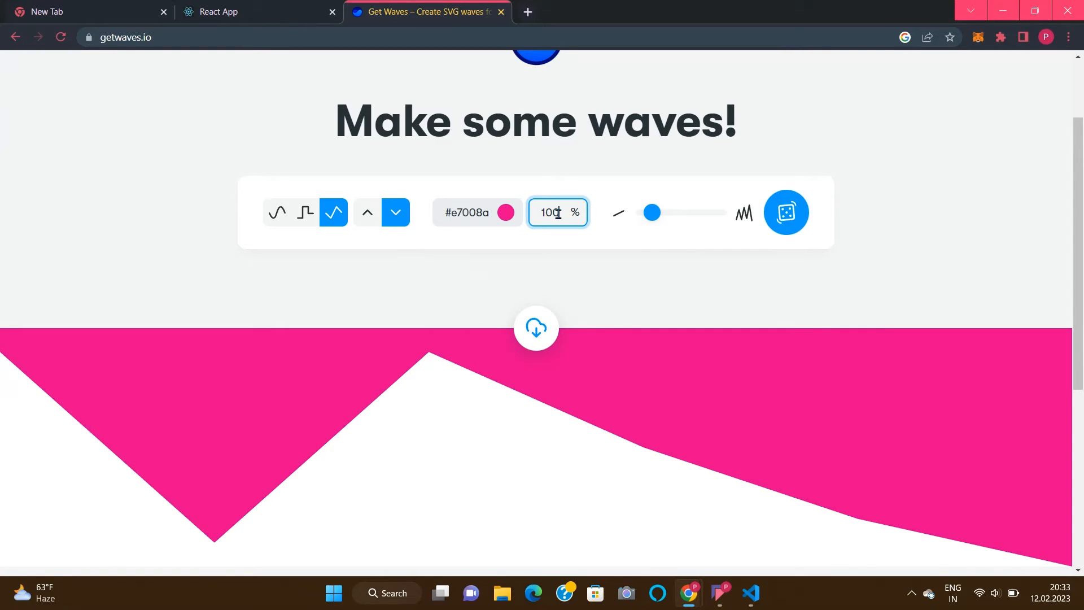
pyautogui.write('71')
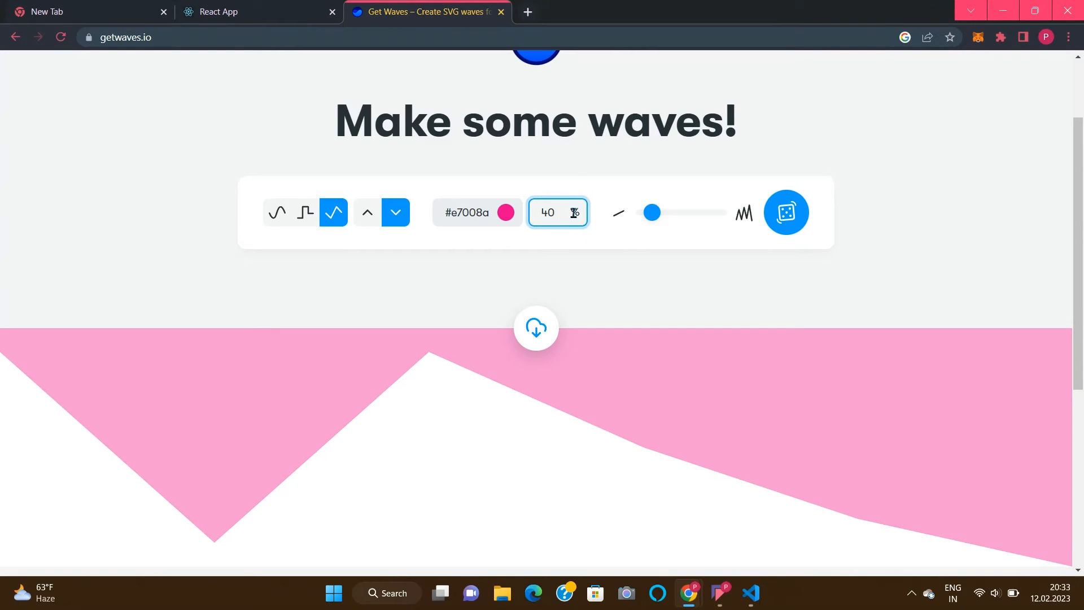
pyautogui.write('100')
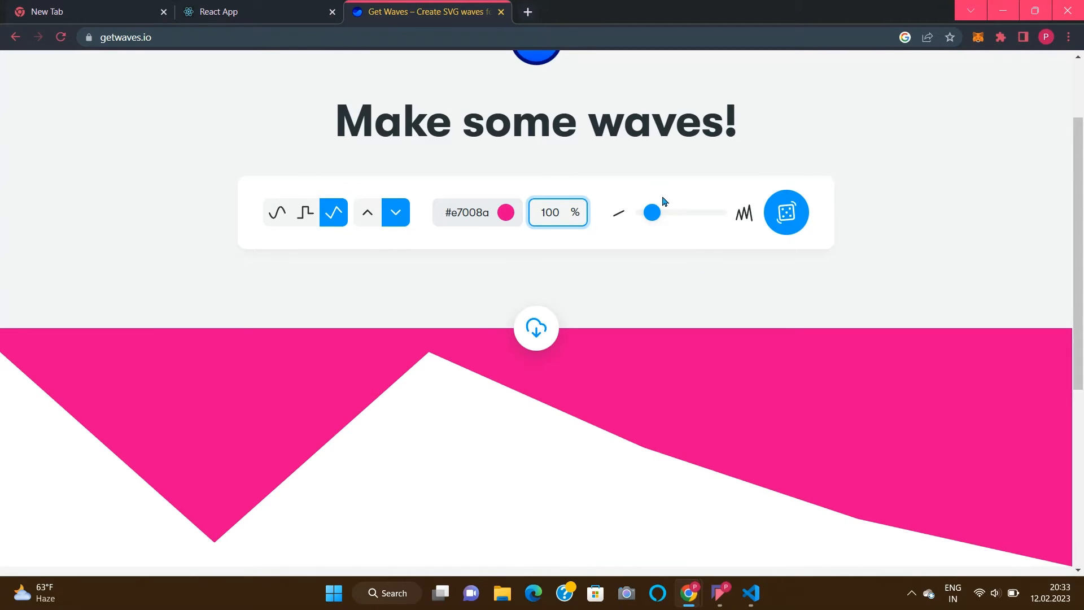
# Switch back to smooth curves and nudge the complexity slider slightly higher.
pyautogui.moveTo(651, 213); pyautogui.dragTo(660, 213)
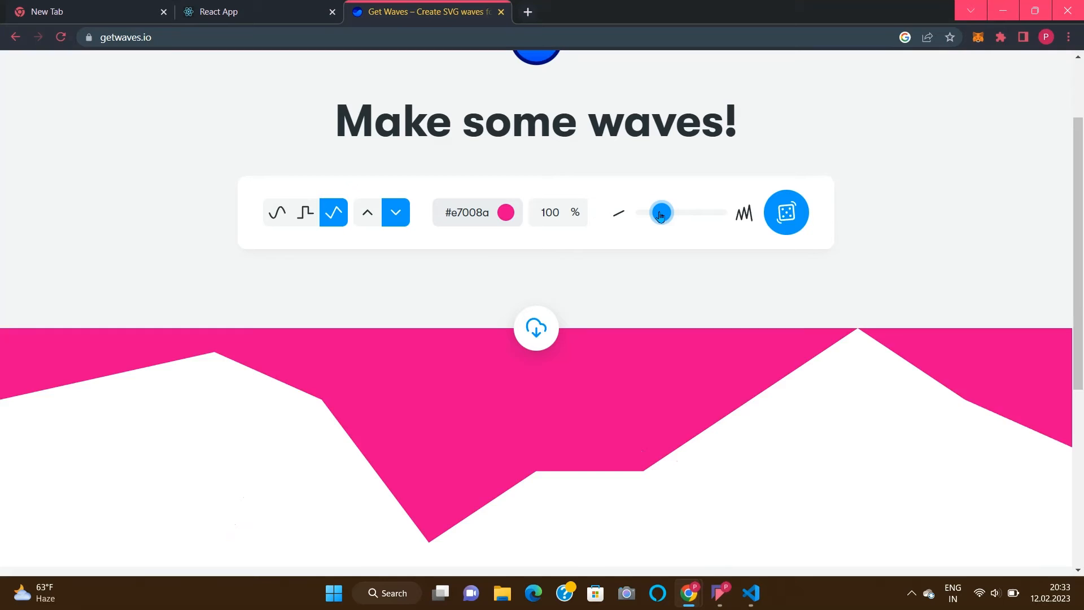
pyautogui.moveTo(660, 213); pyautogui.dragTo(649, 213)
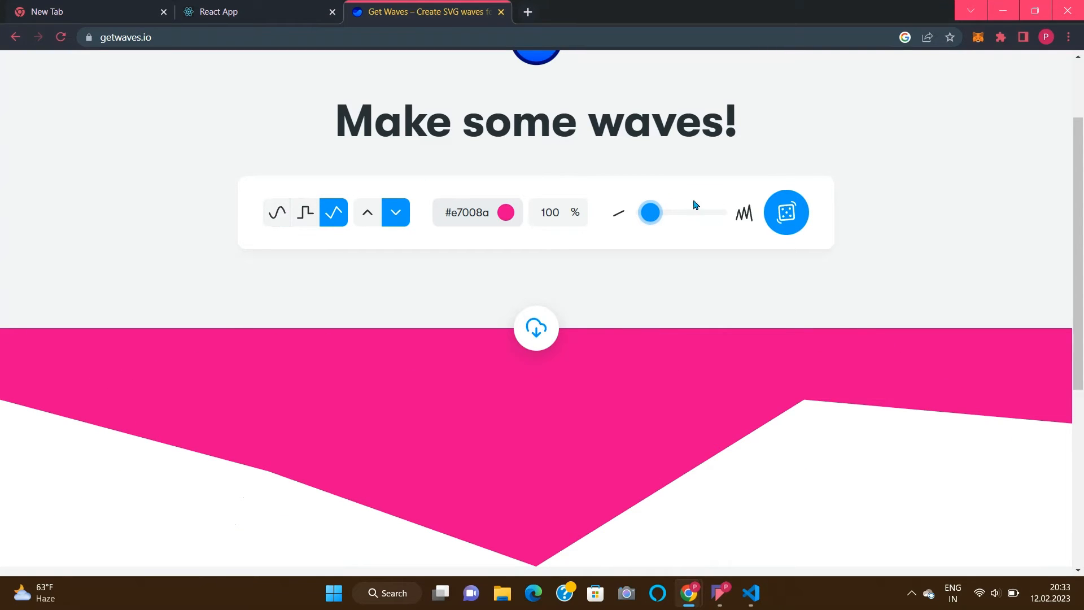
pyautogui.click(277, 213)
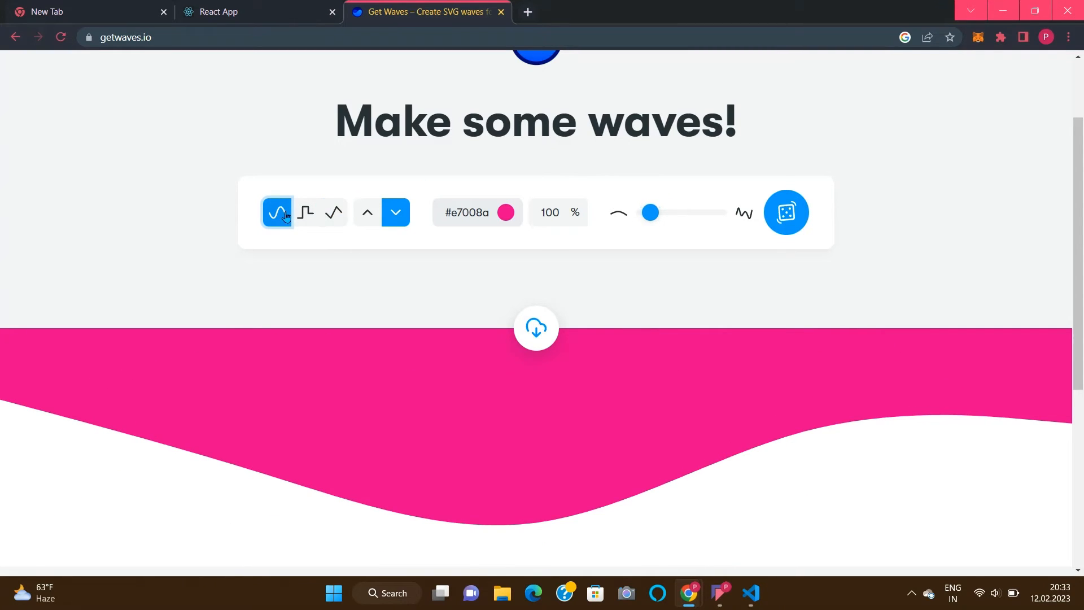
pyautogui.moveTo(649, 213); pyautogui.dragTo(669, 213)
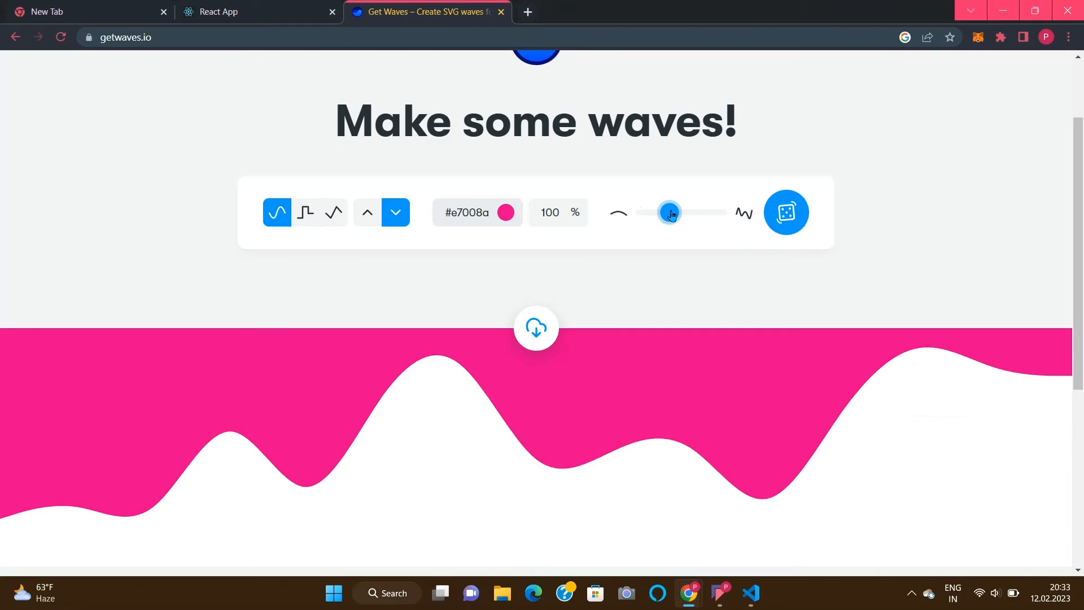
pyautogui.moveTo(669, 213); pyautogui.dragTo(656, 213)
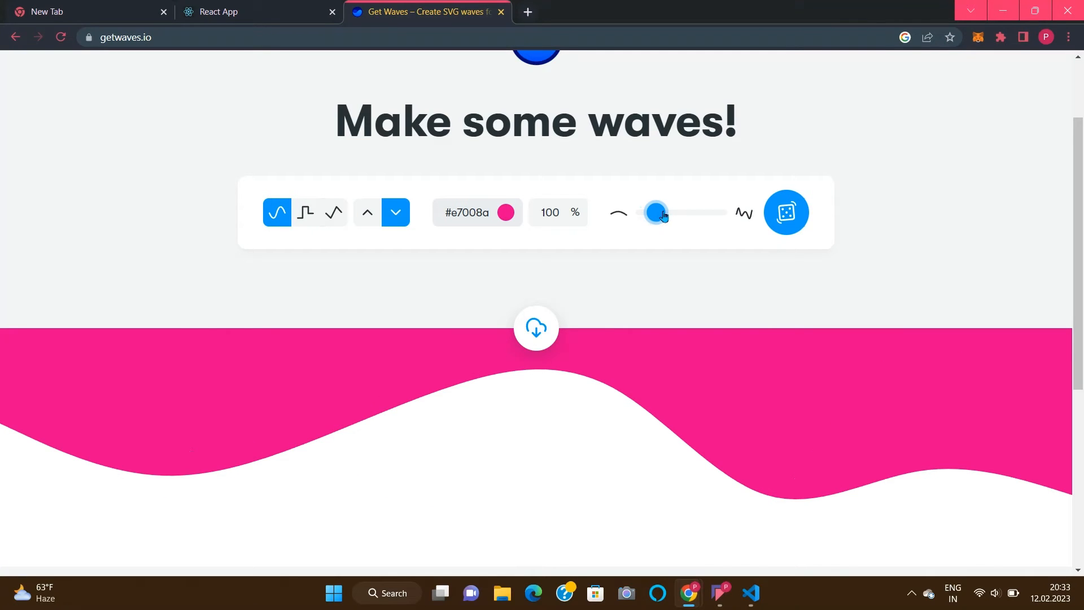
pyautogui.moveTo(656, 212); pyautogui.dragTo(668, 212)
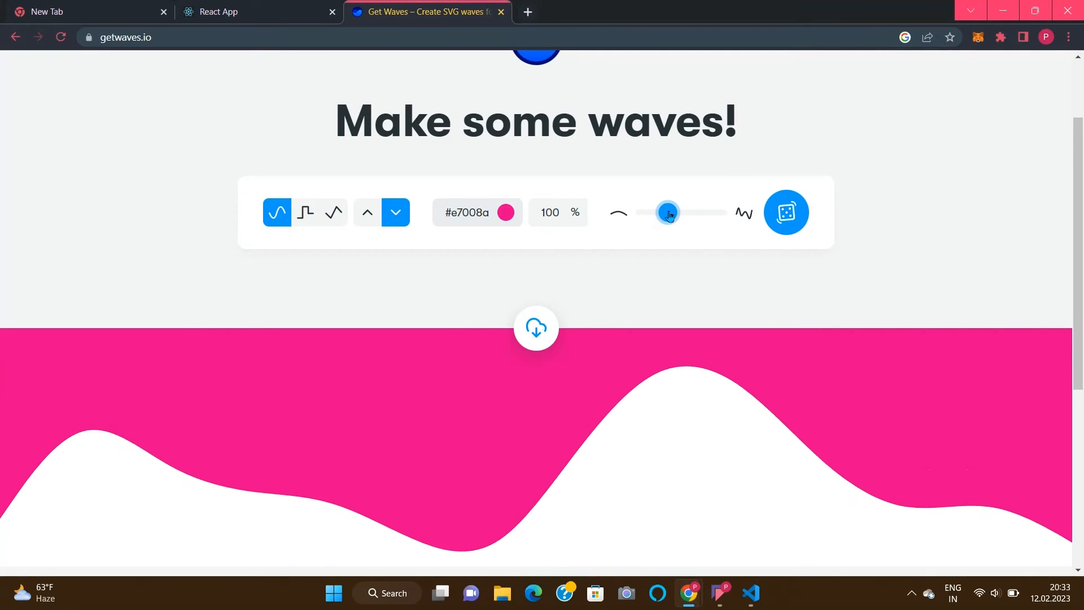
pyautogui.moveTo(669, 212); pyautogui.dragTo(656, 213)
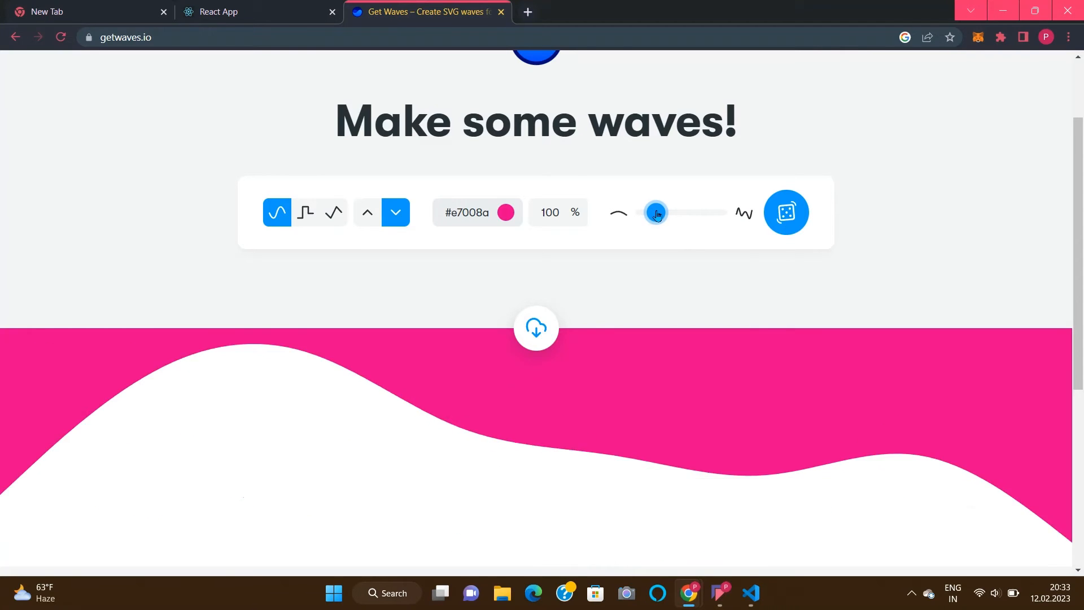
pyautogui.moveTo(656, 213); pyautogui.dragTo(662, 212)
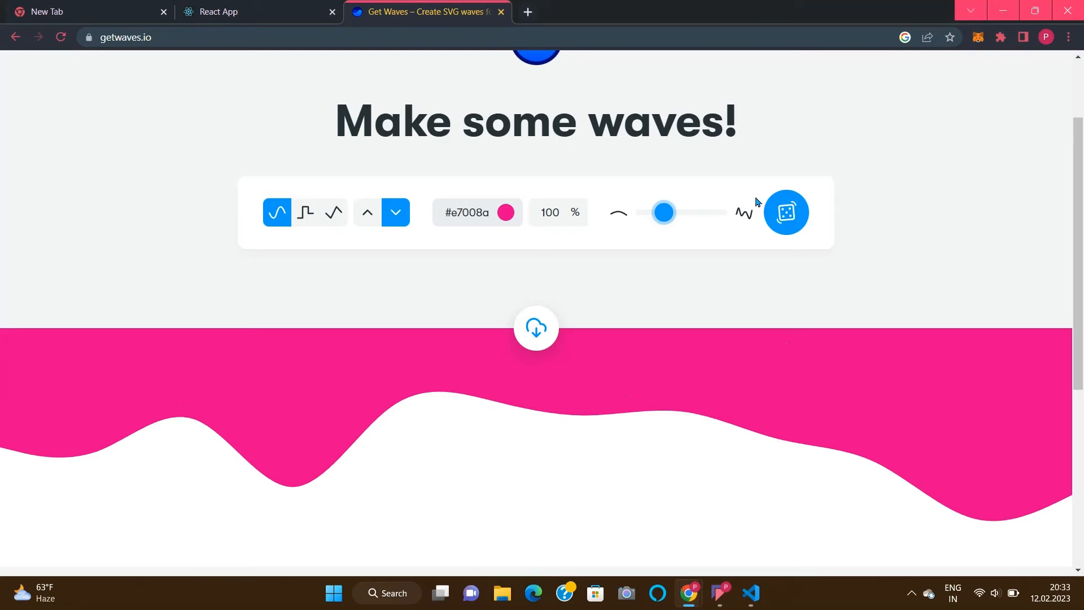
# Randomize the pink wave four times, then copy its SVG code from the download options.
pyautogui.click(786, 212)
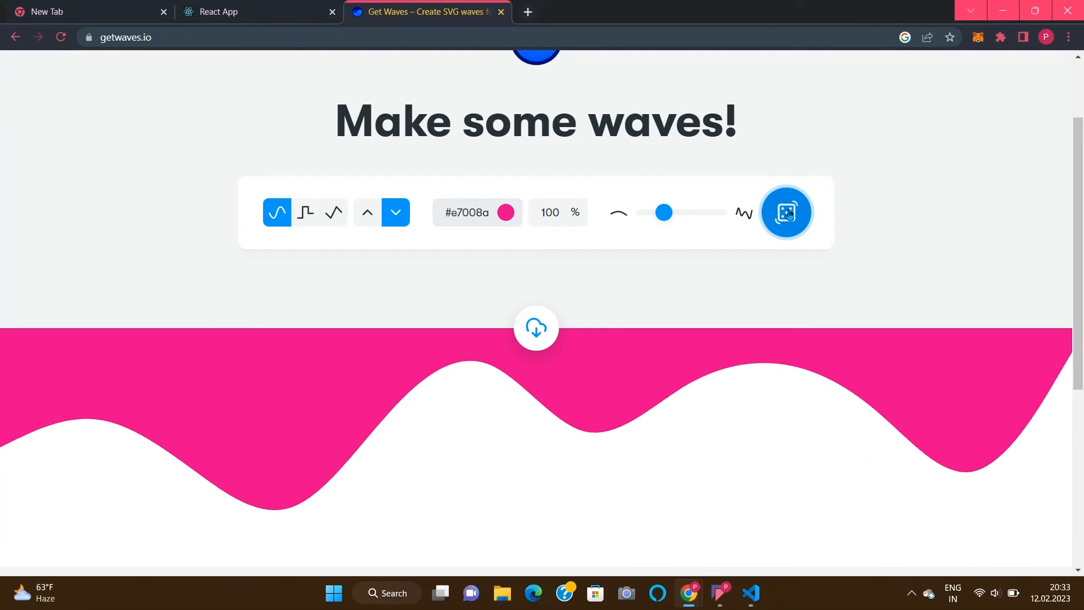
pyautogui.click(786, 213)
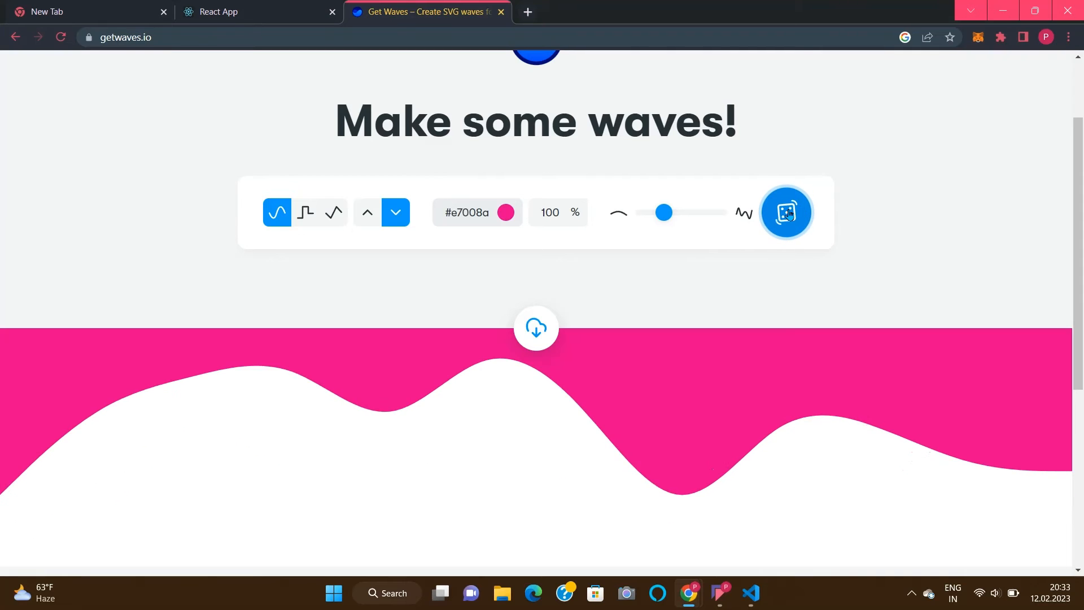
pyautogui.click(786, 213)
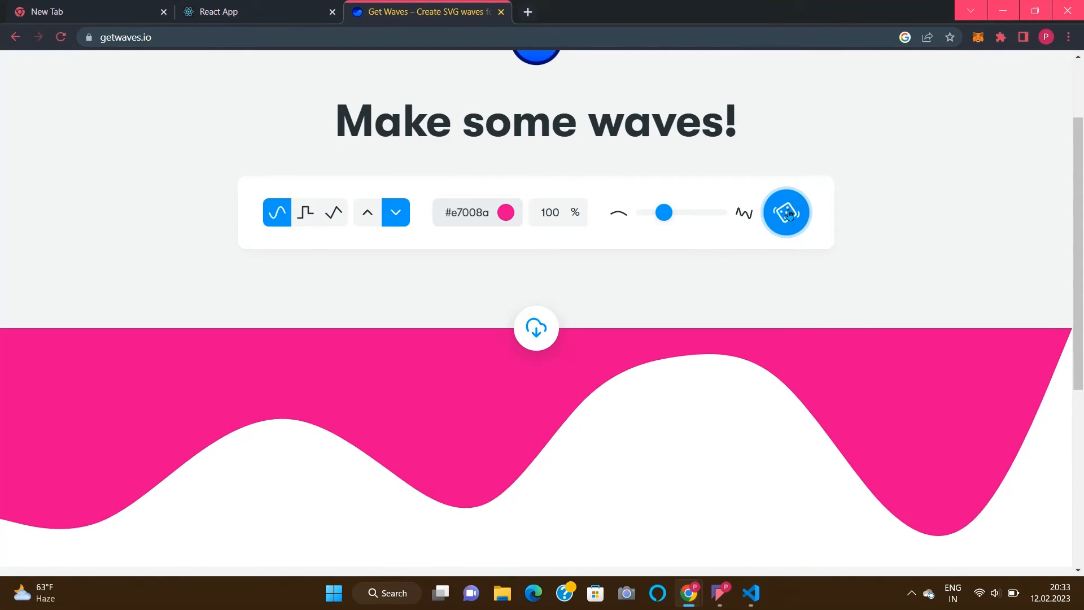
pyautogui.click(785, 212)
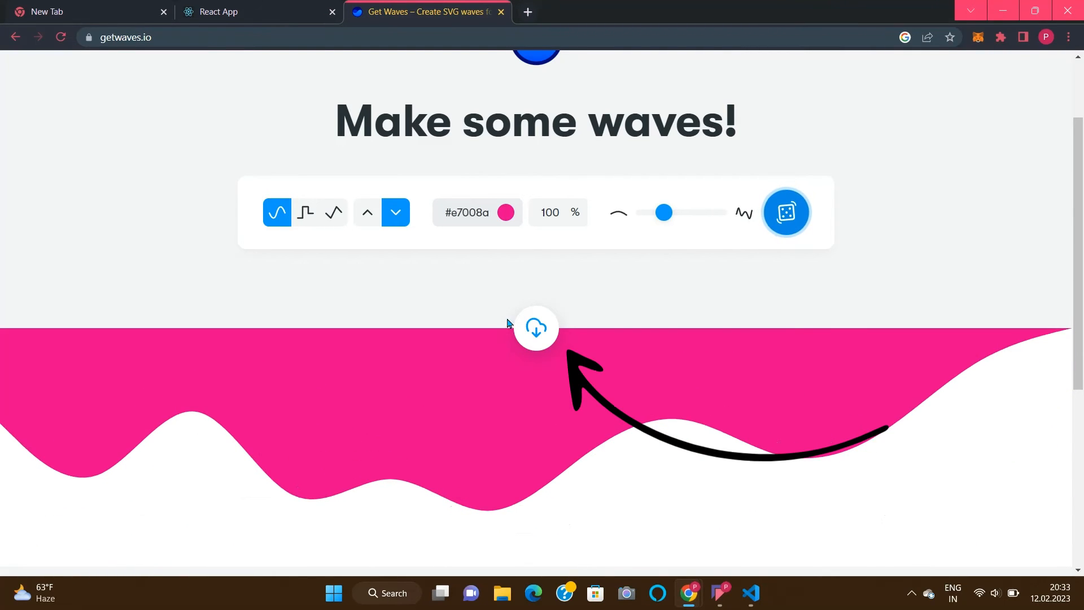
pyautogui.click(536, 328)
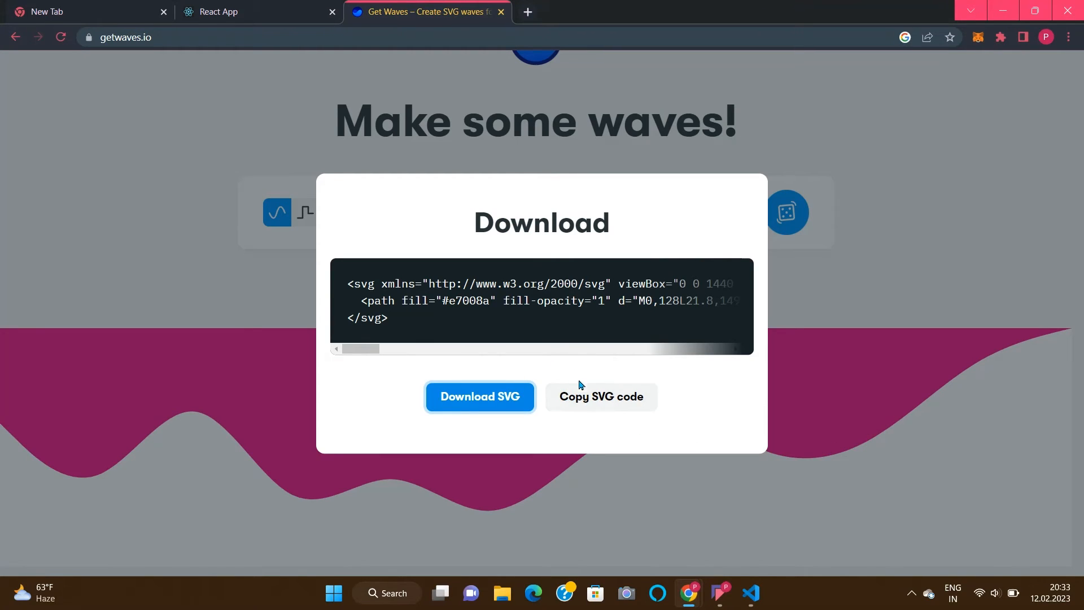
pyautogui.click(601, 396)
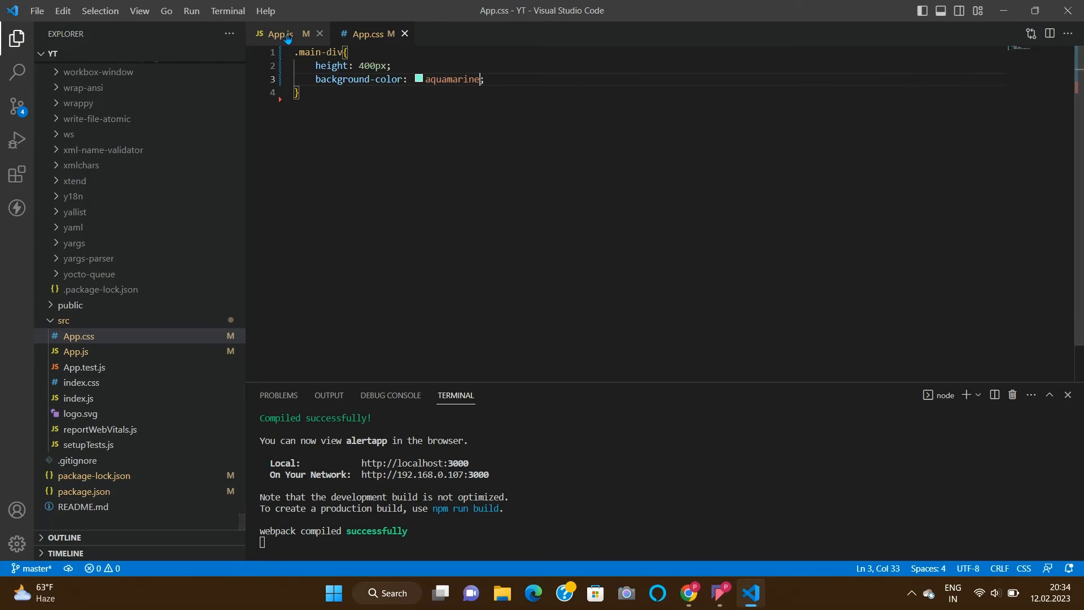
# Paste the copied wave SVG into App.js below the main div.
pyautogui.click(275, 33)
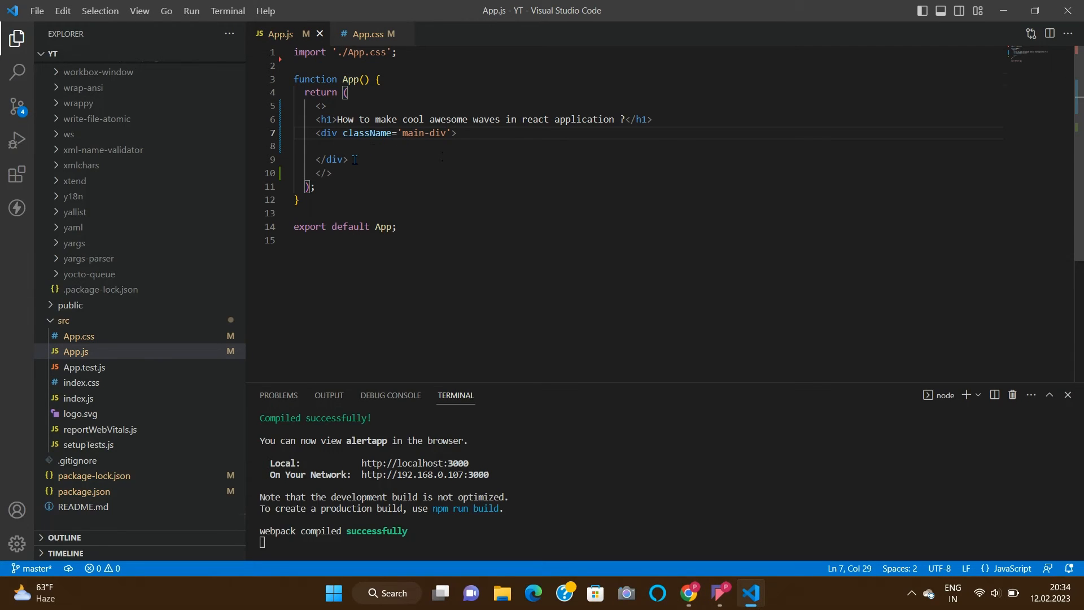
pyautogui.press('Enter')
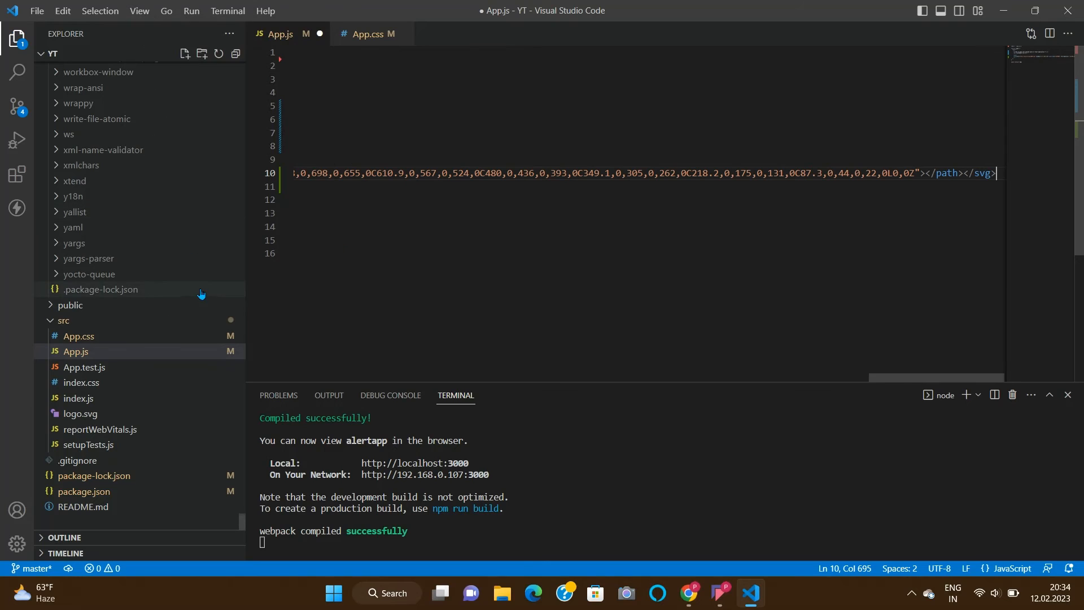
pyautogui.click(139, 11)
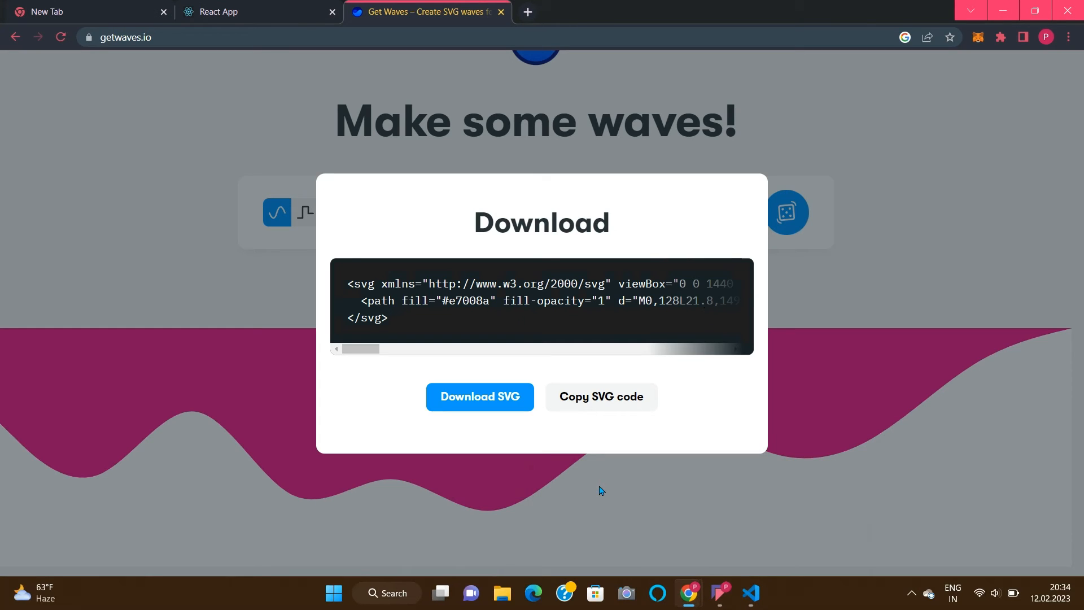
# Scroll the React App page to see the pink wave below the aquamarine block.
pyautogui.click(256, 12)
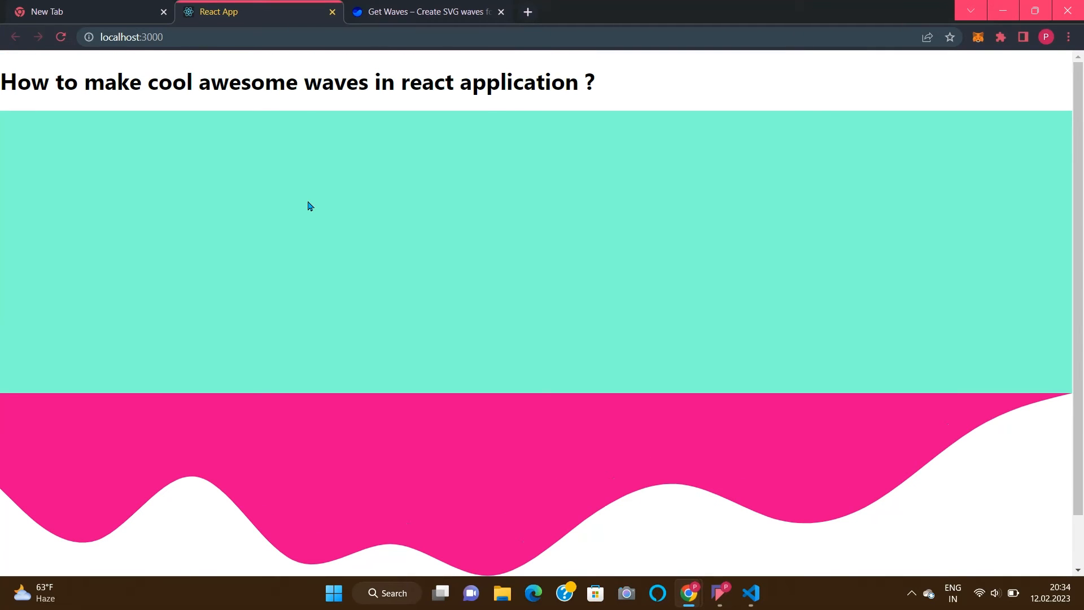
pyautogui.scroll(-3)
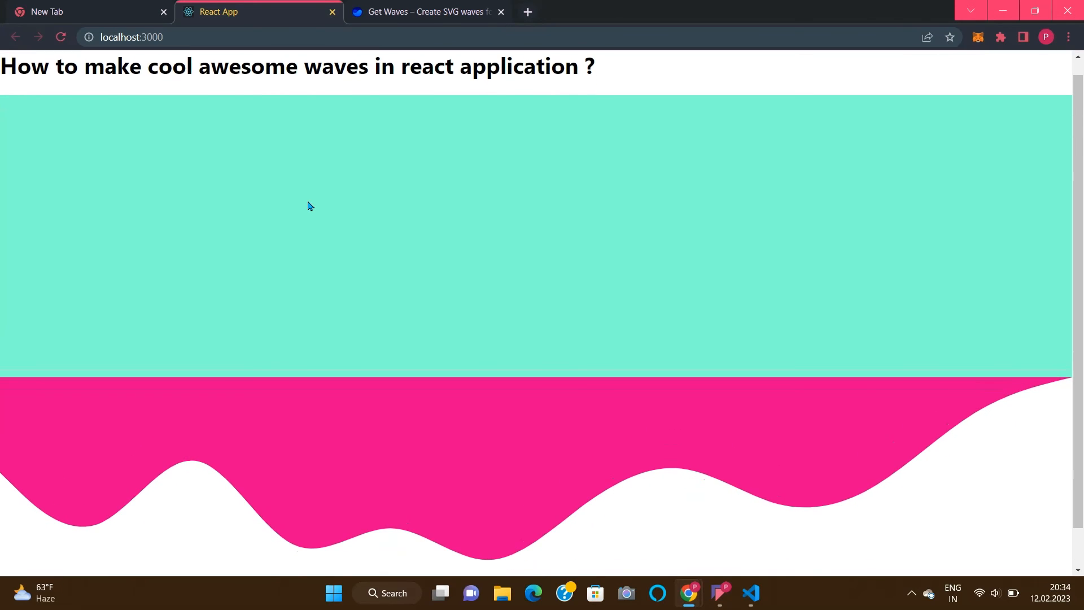
pyautogui.moveTo(751, 599)
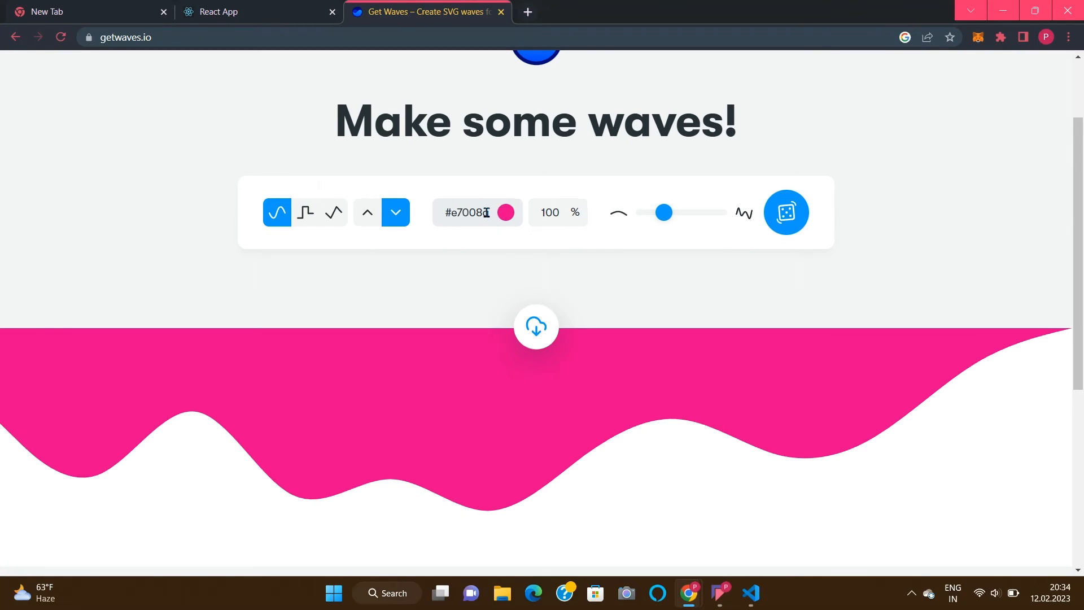
# Check the wave's #E7008A colour in Get Waves, then return to App.js.
pyautogui.click(473, 212)
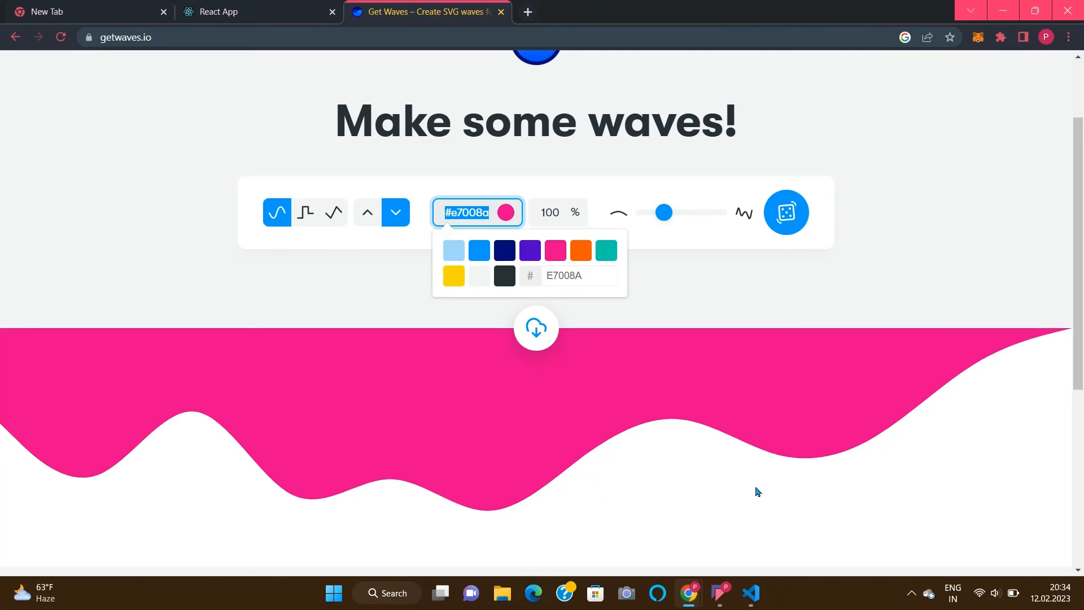
pyautogui.click(751, 592)
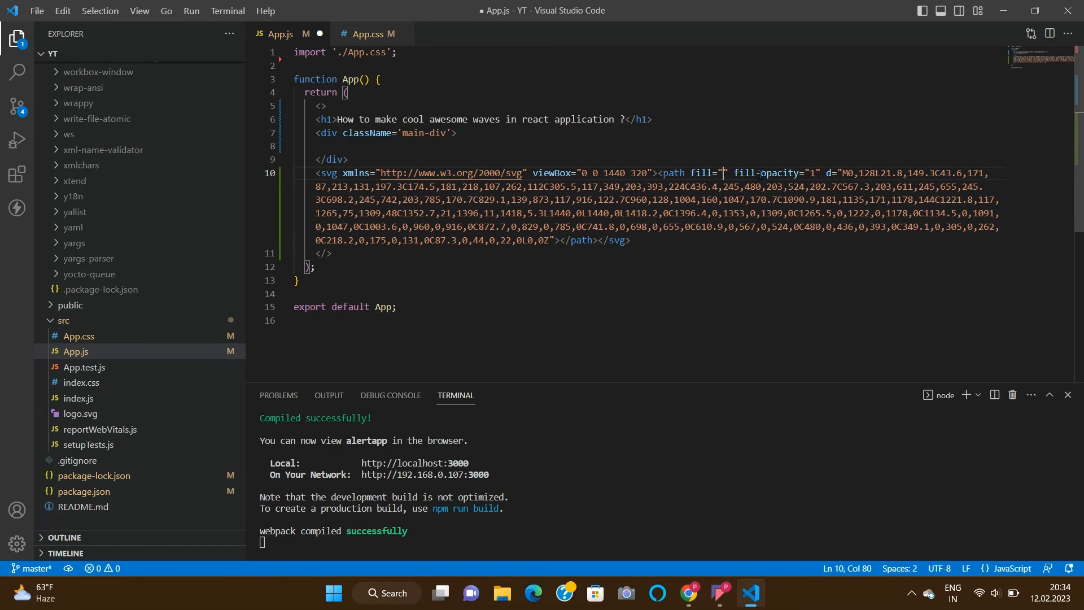
# Set the wave path's fill to aquamarine in App.js.
pyautogui.write('aquamarine')
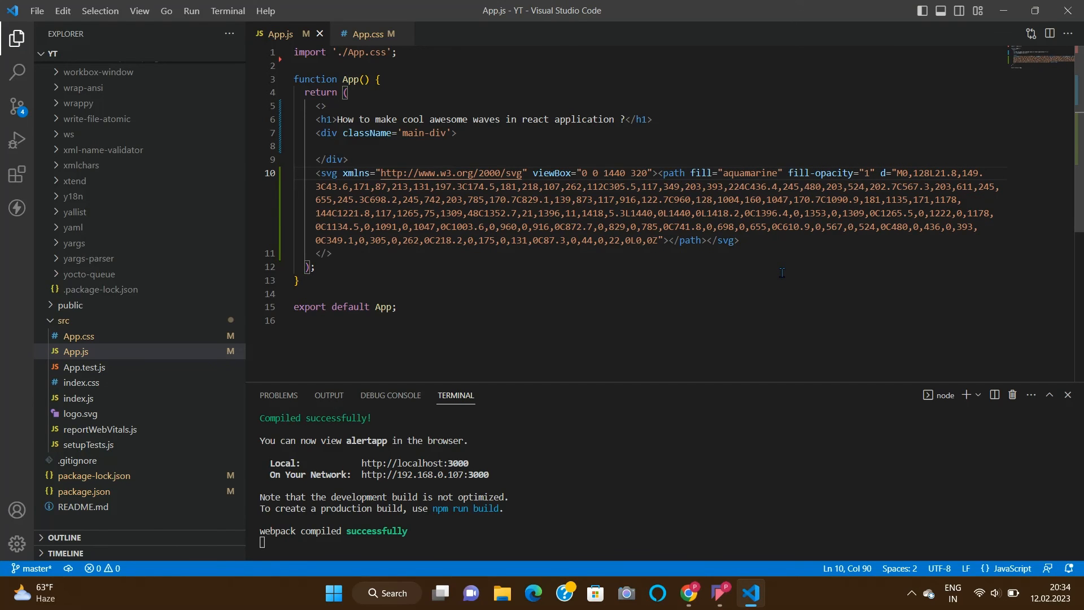
pyautogui.click(690, 593)
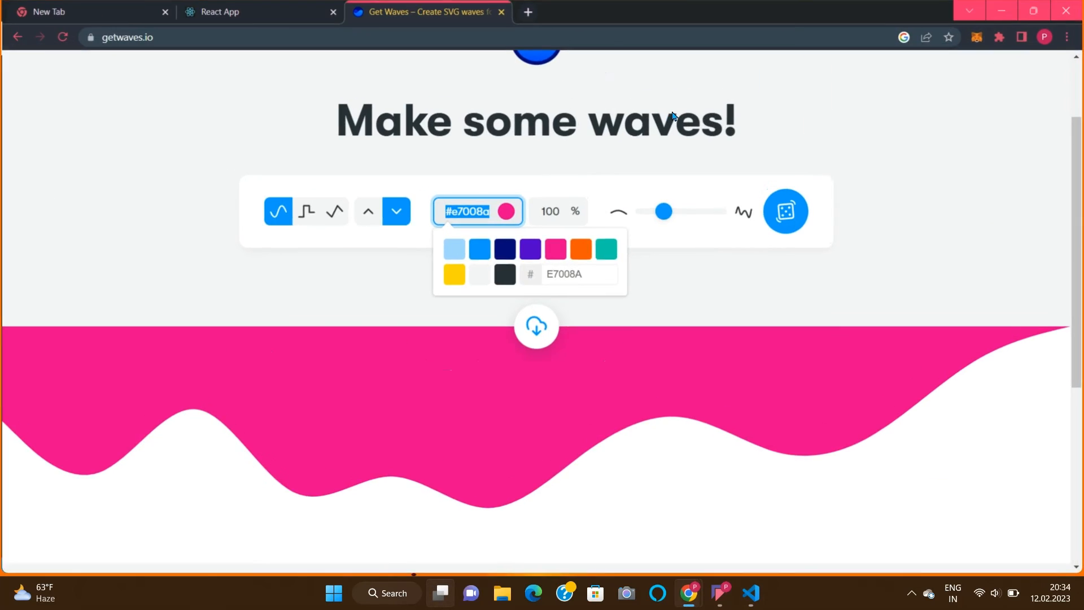
# Reload the React App to show the wave in aquamarine.
pyautogui.click(258, 12)
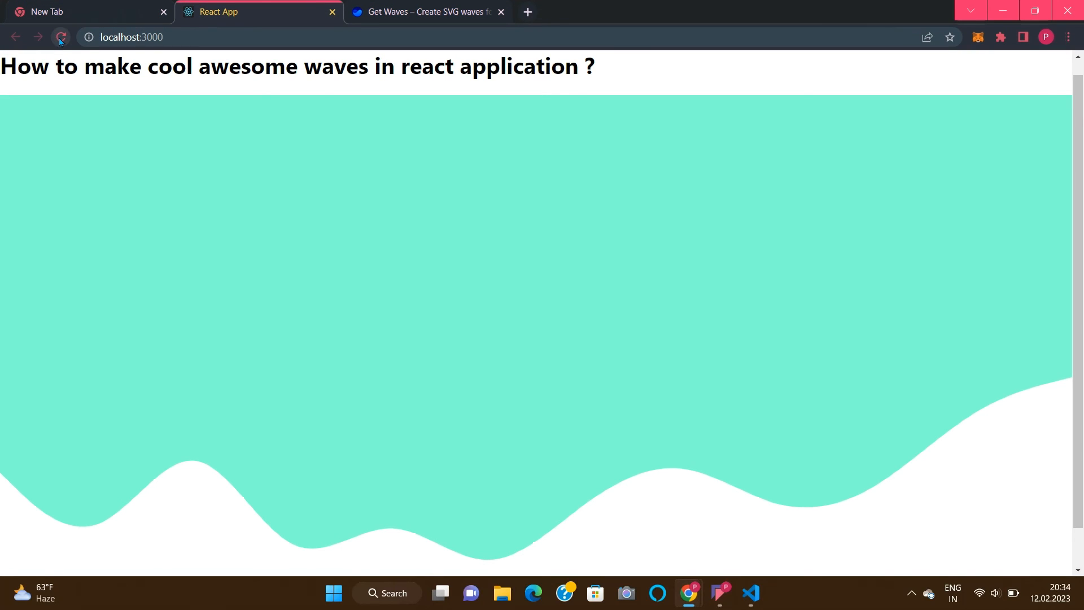
pyautogui.click(59, 37)
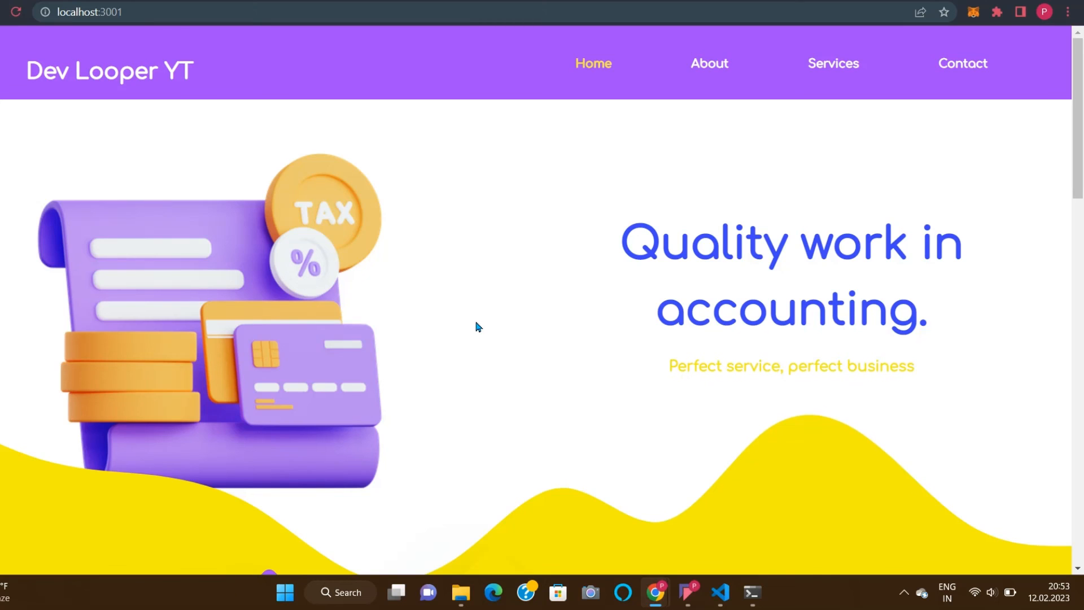
# Scroll the localhost:3001 page down to the yellow wave and Services section.
pyautogui.scroll(-3)
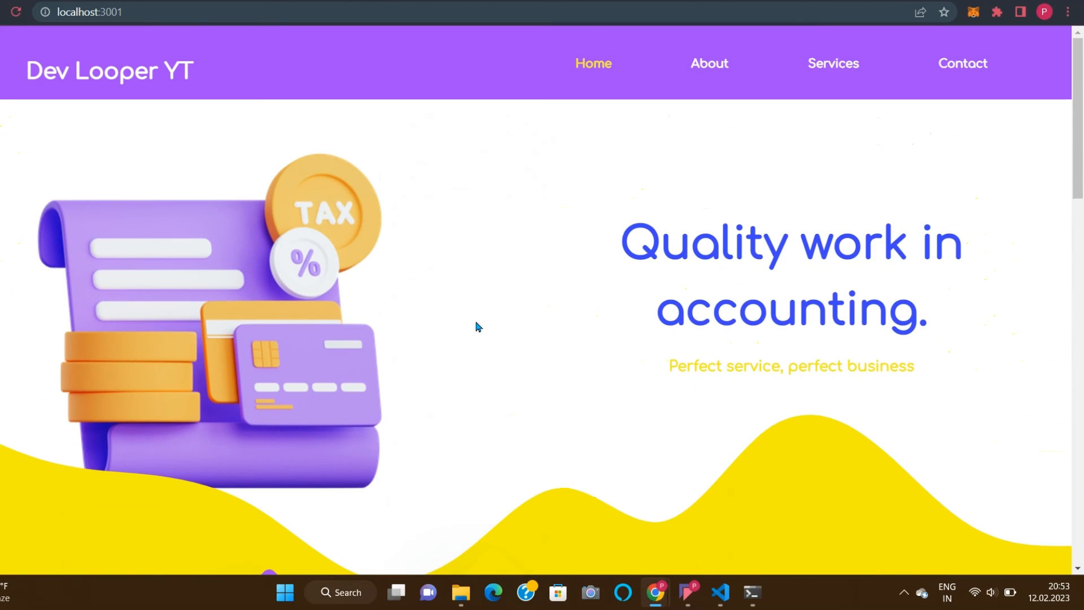
pyautogui.scroll(-3)
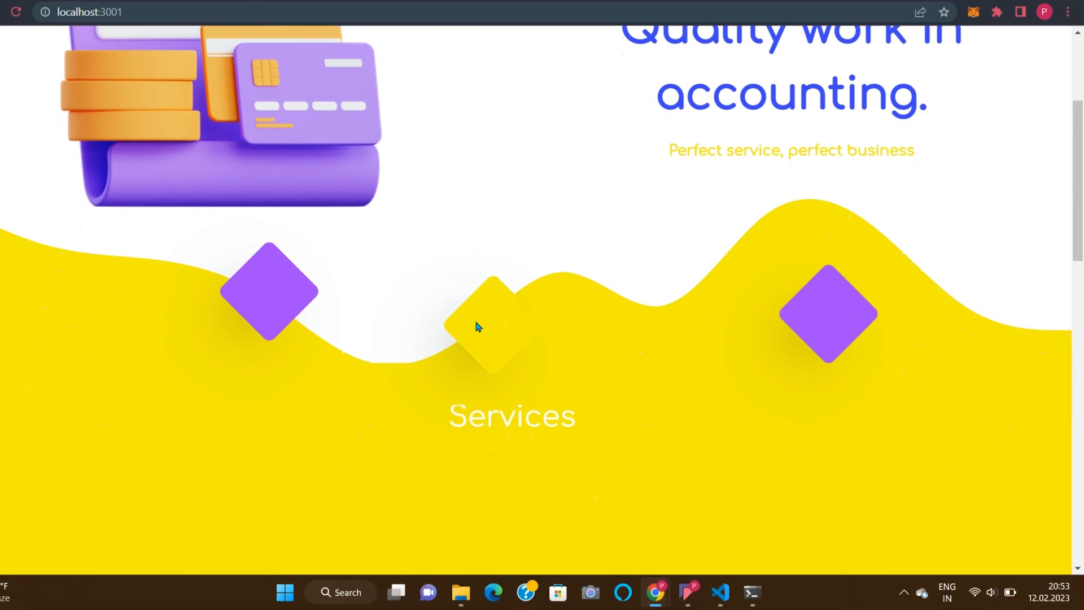